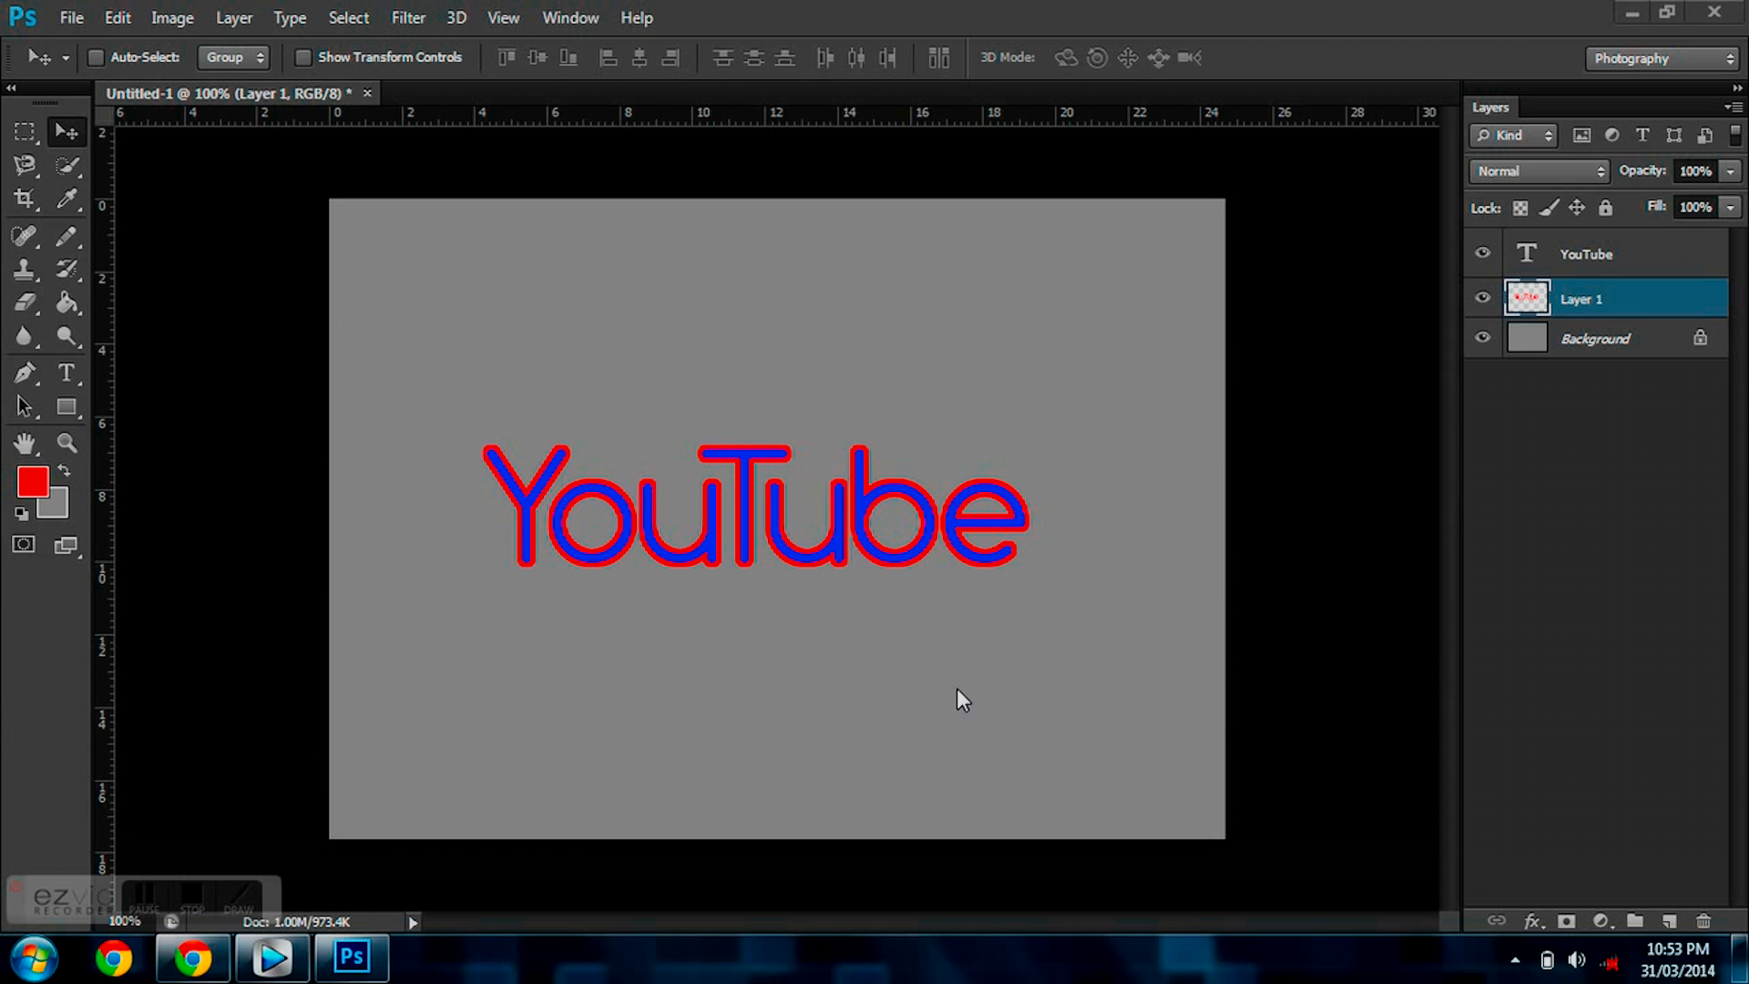
pyautogui.moveTo(876, 527)
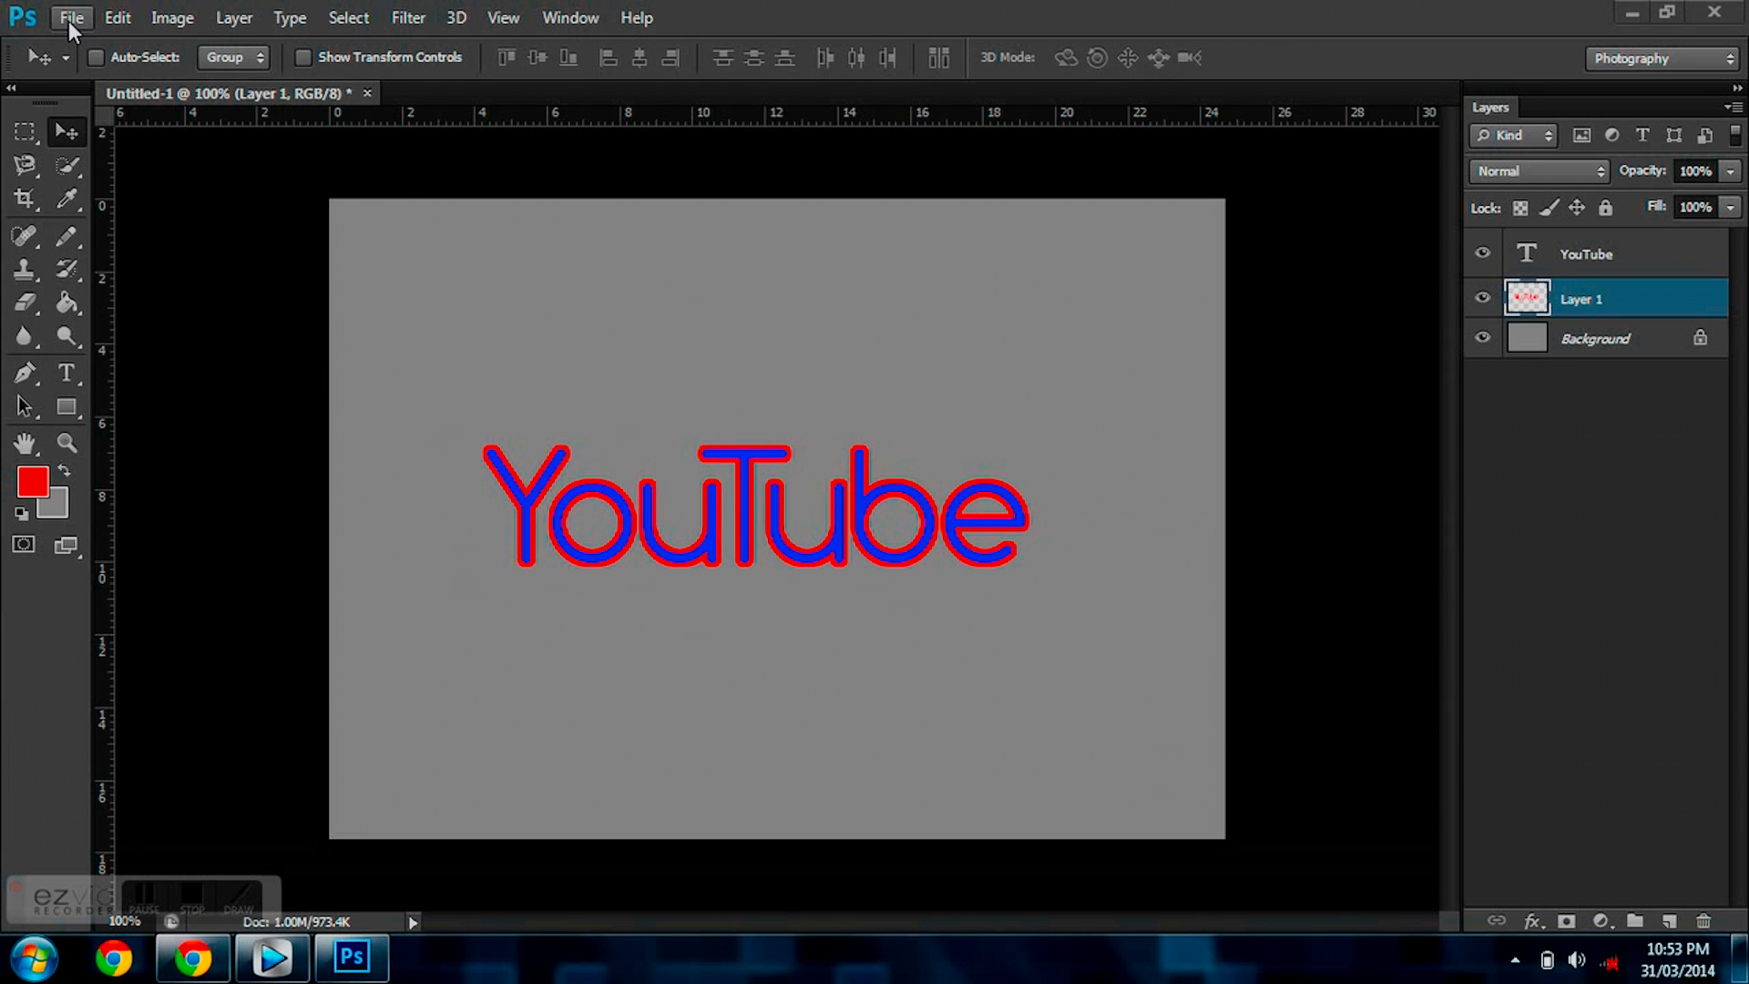
# Create a new 700 x 450 px document and make red the foreground colour.
pyautogui.click(71, 17)
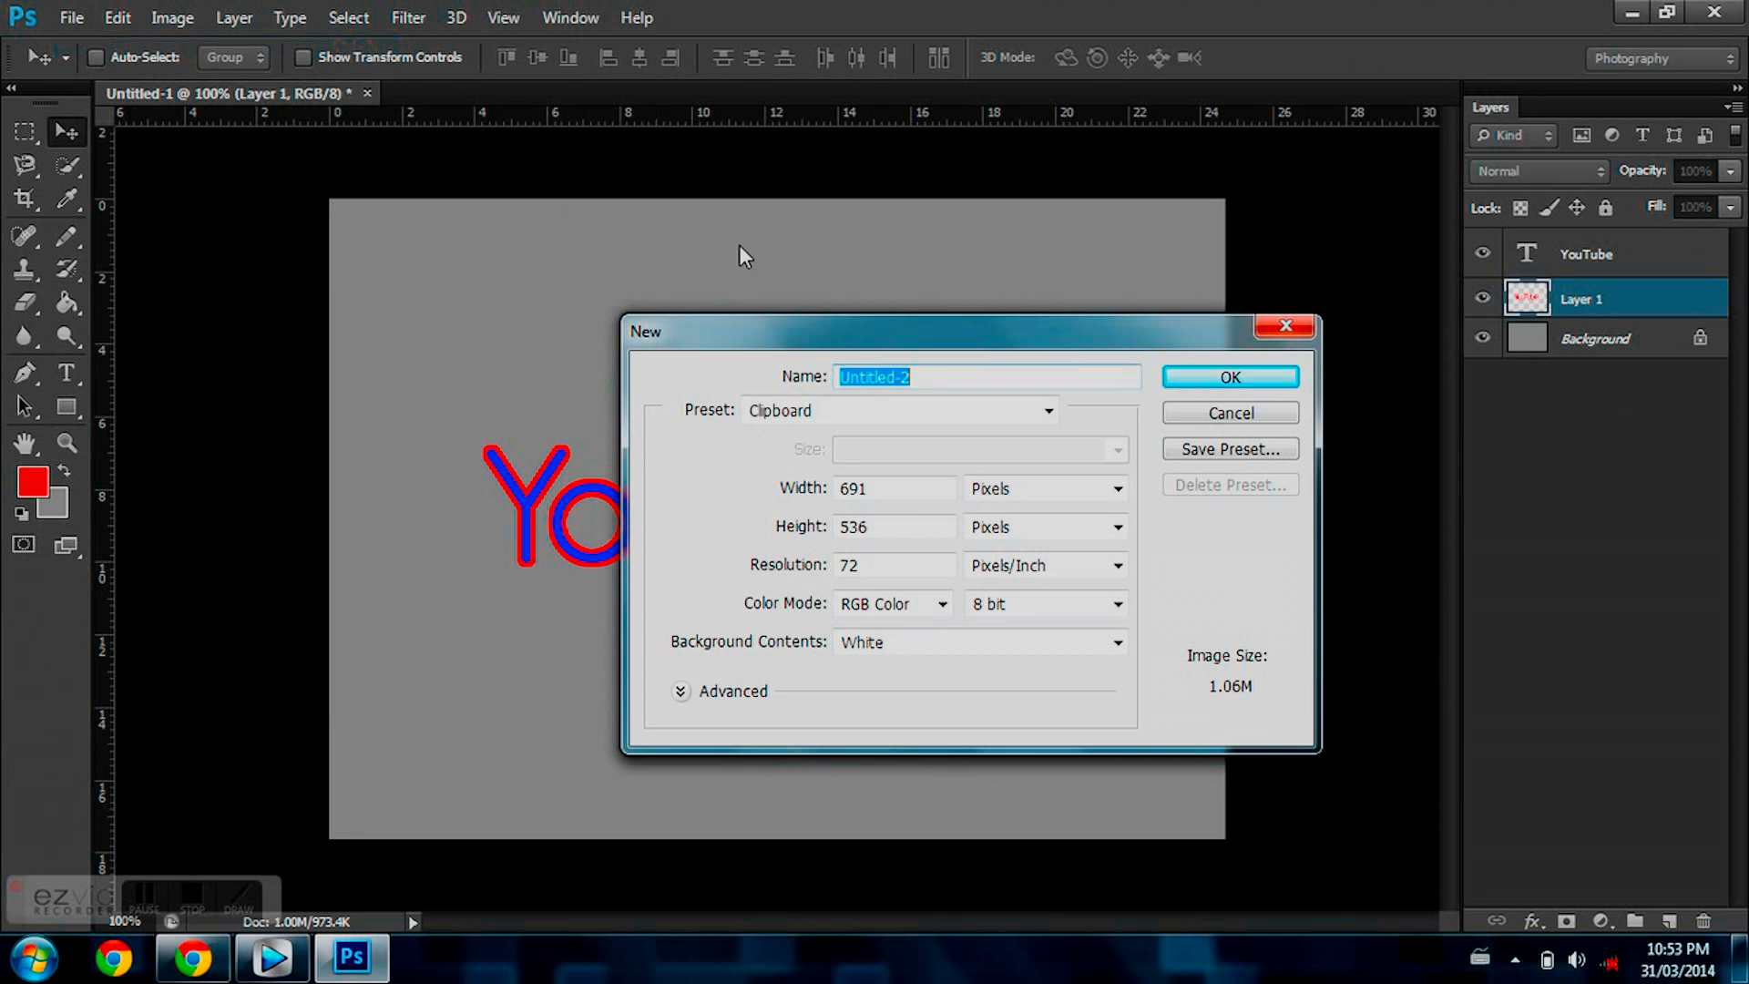
pyautogui.click(892, 488)
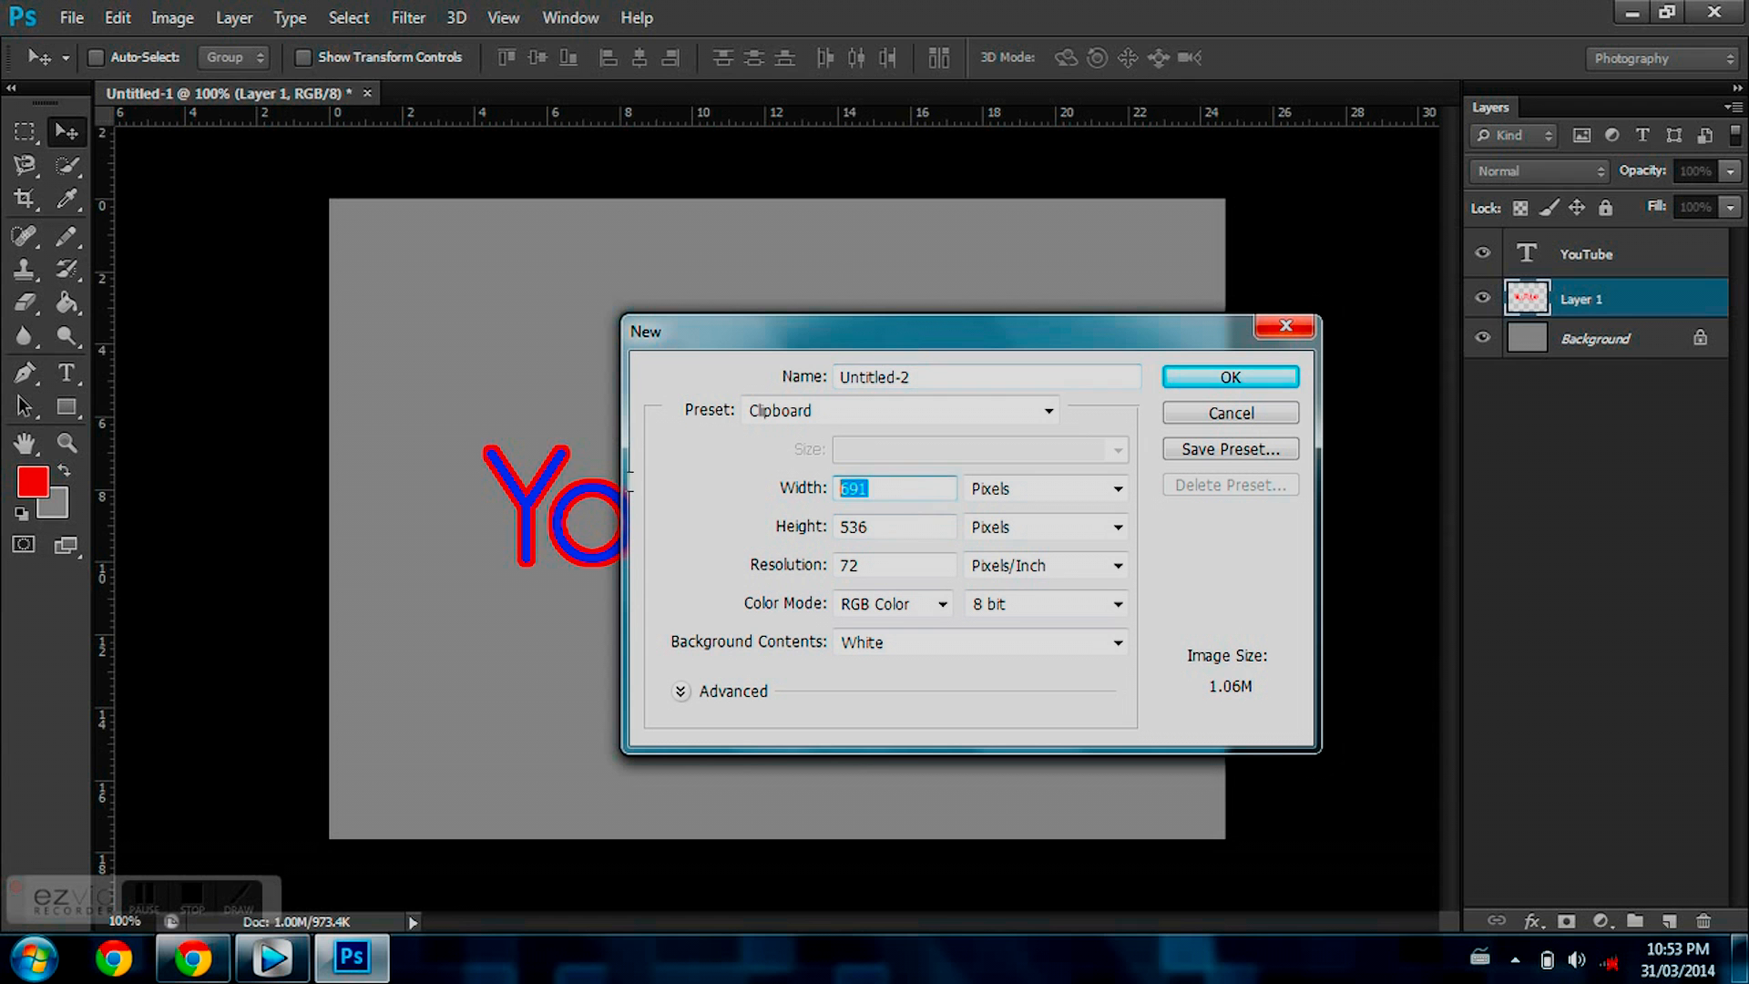
pyautogui.write('700')
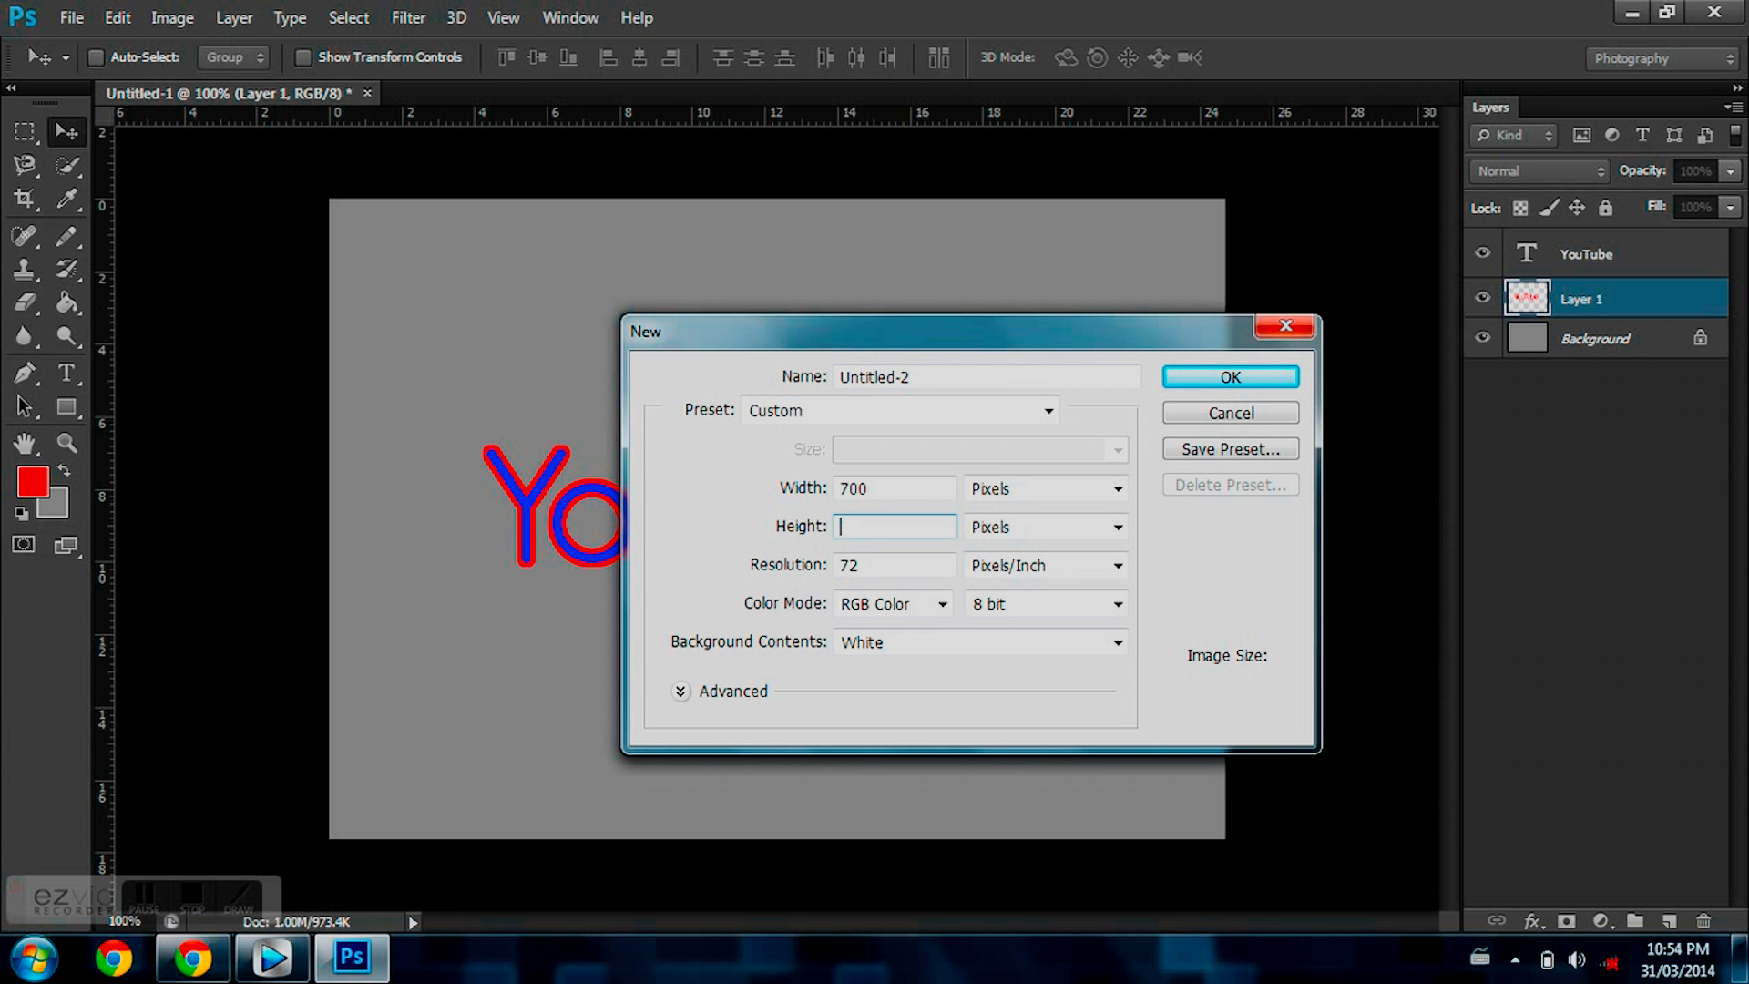
pyautogui.write('450')
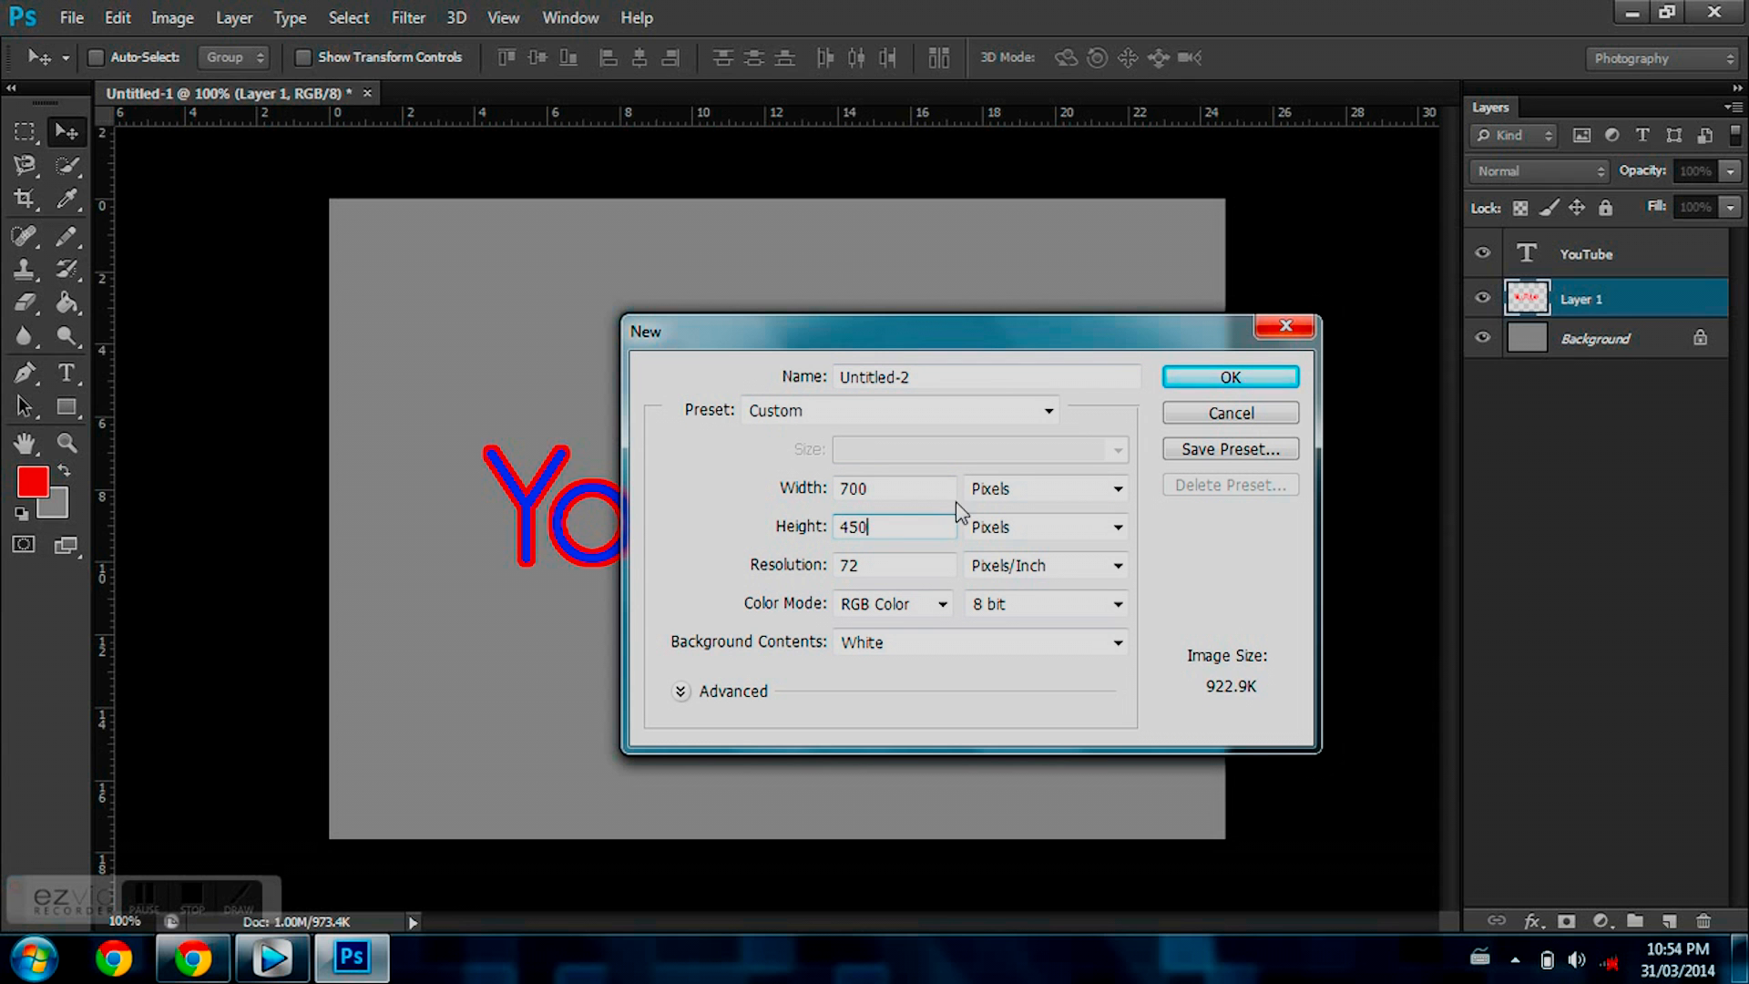
pyautogui.moveTo(960, 510)
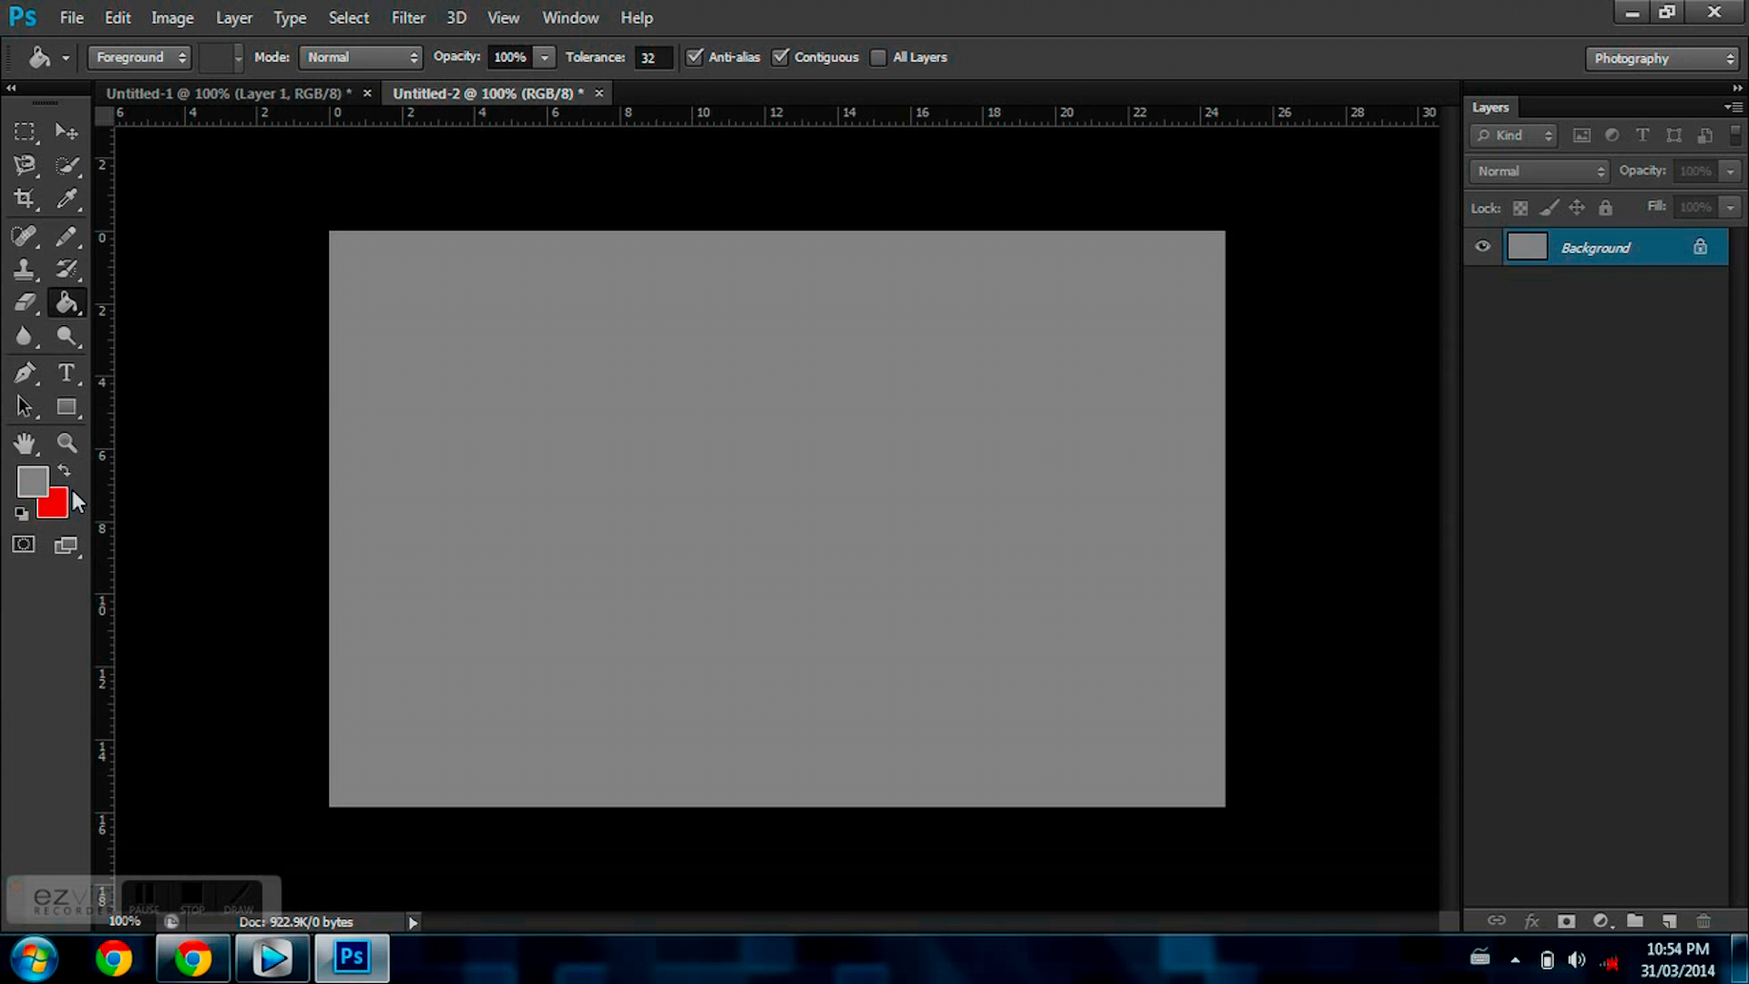
pyautogui.click(66, 468)
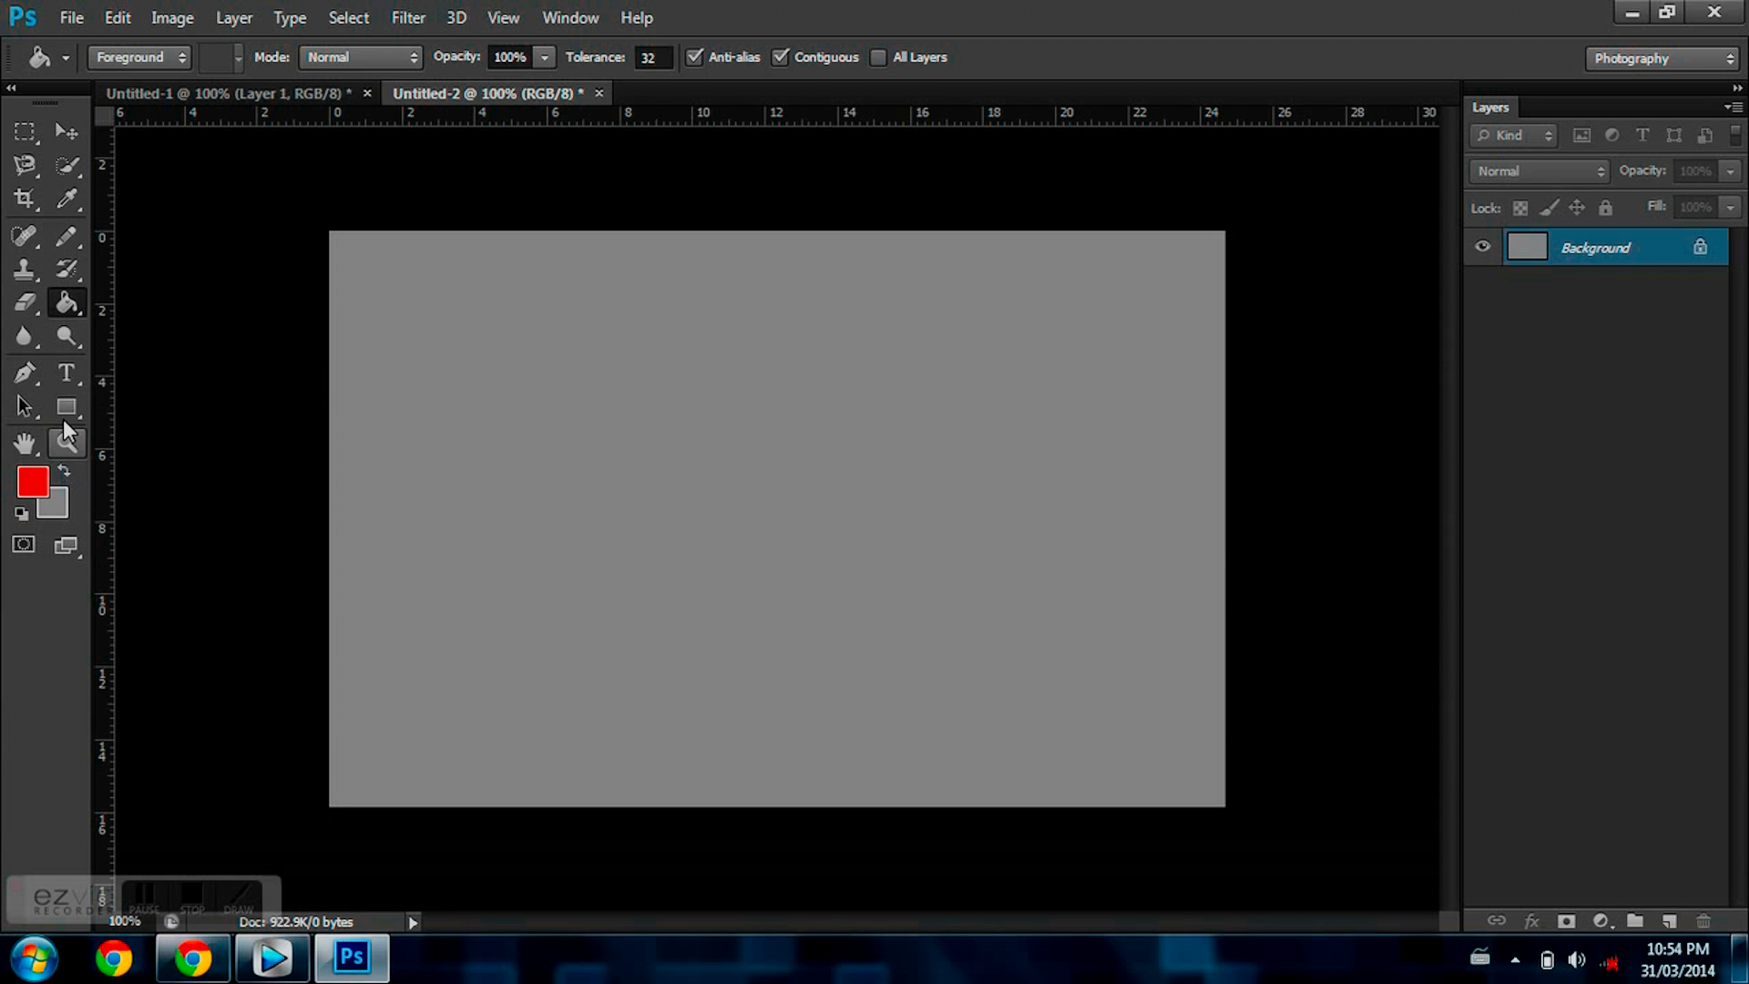
pyautogui.moveTo(173, 462)
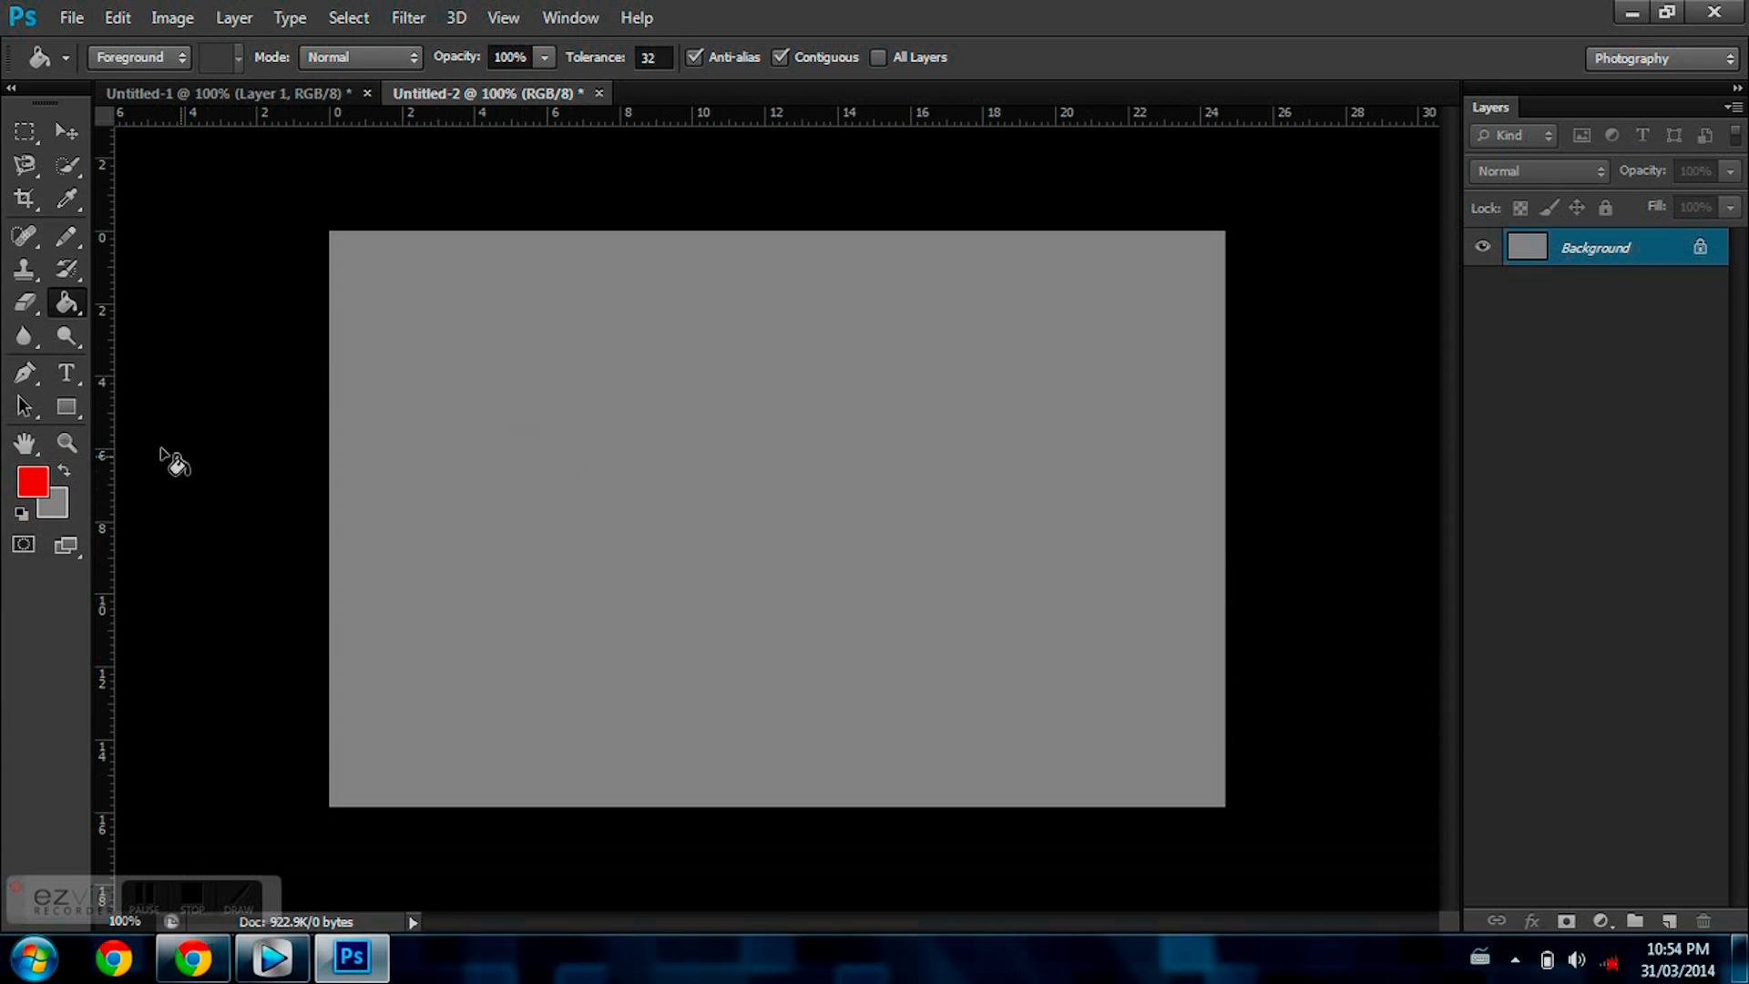
# Add a red 'YouTube' text layer across the middle of the canvas with the Type tool.
pyautogui.click(66, 372)
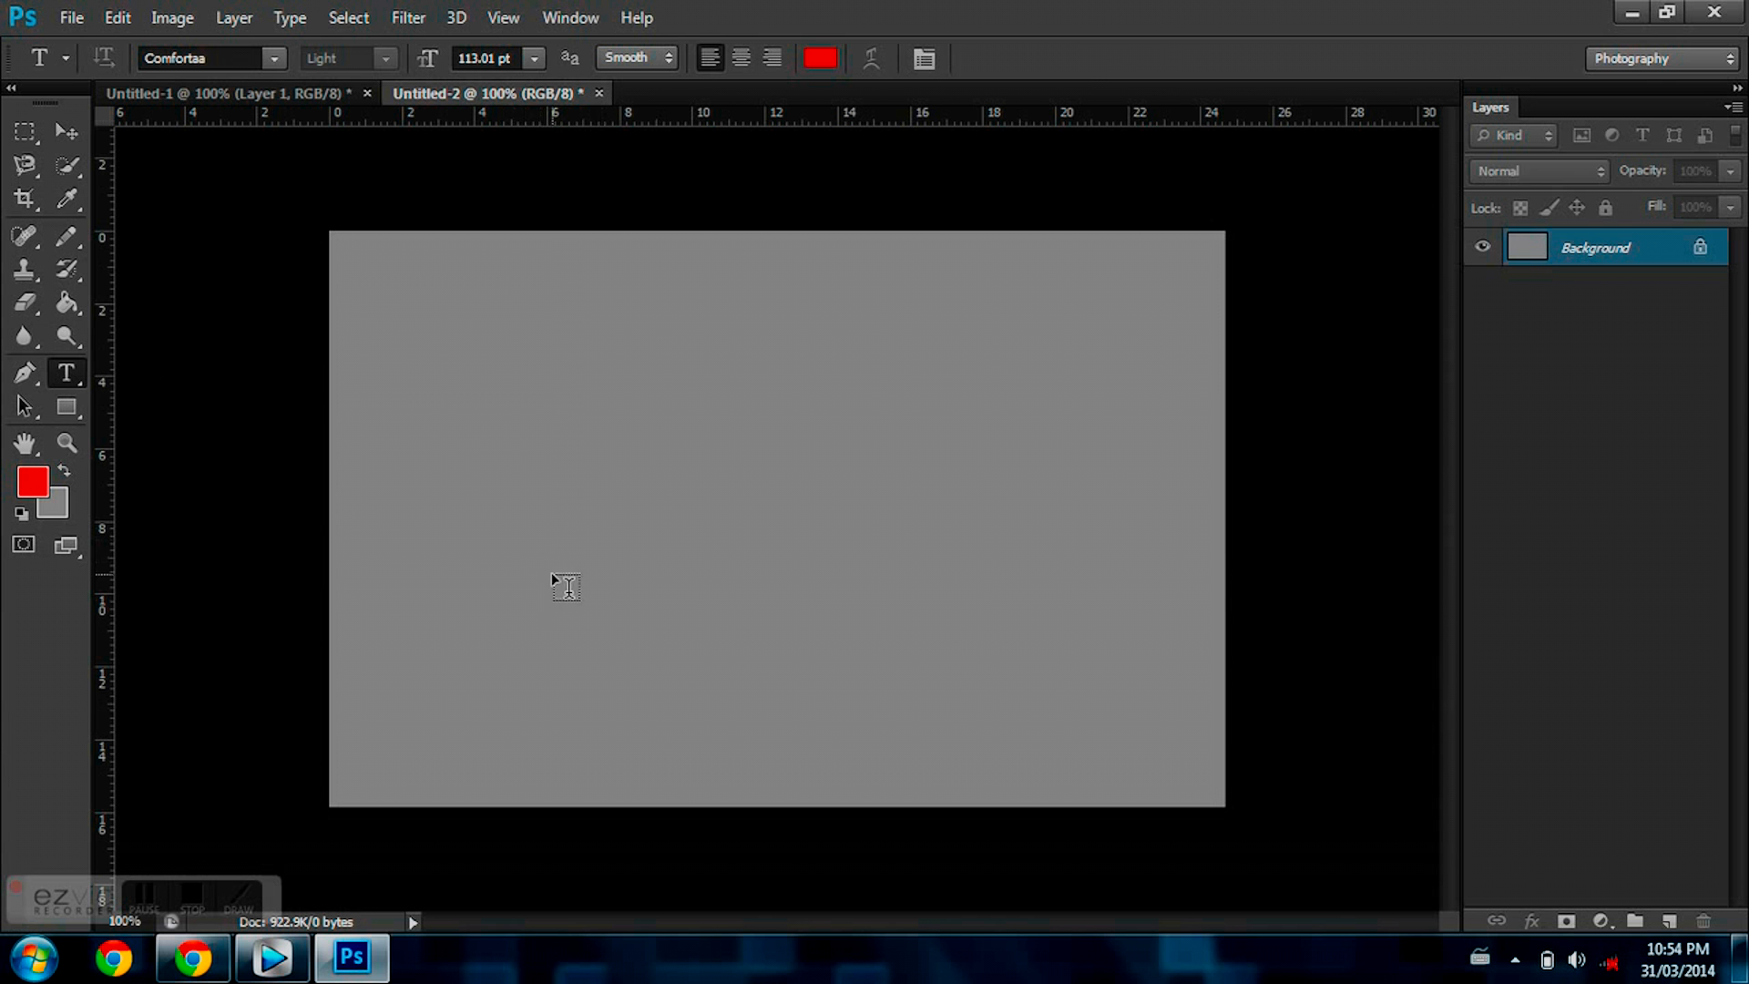
pyautogui.click(564, 585)
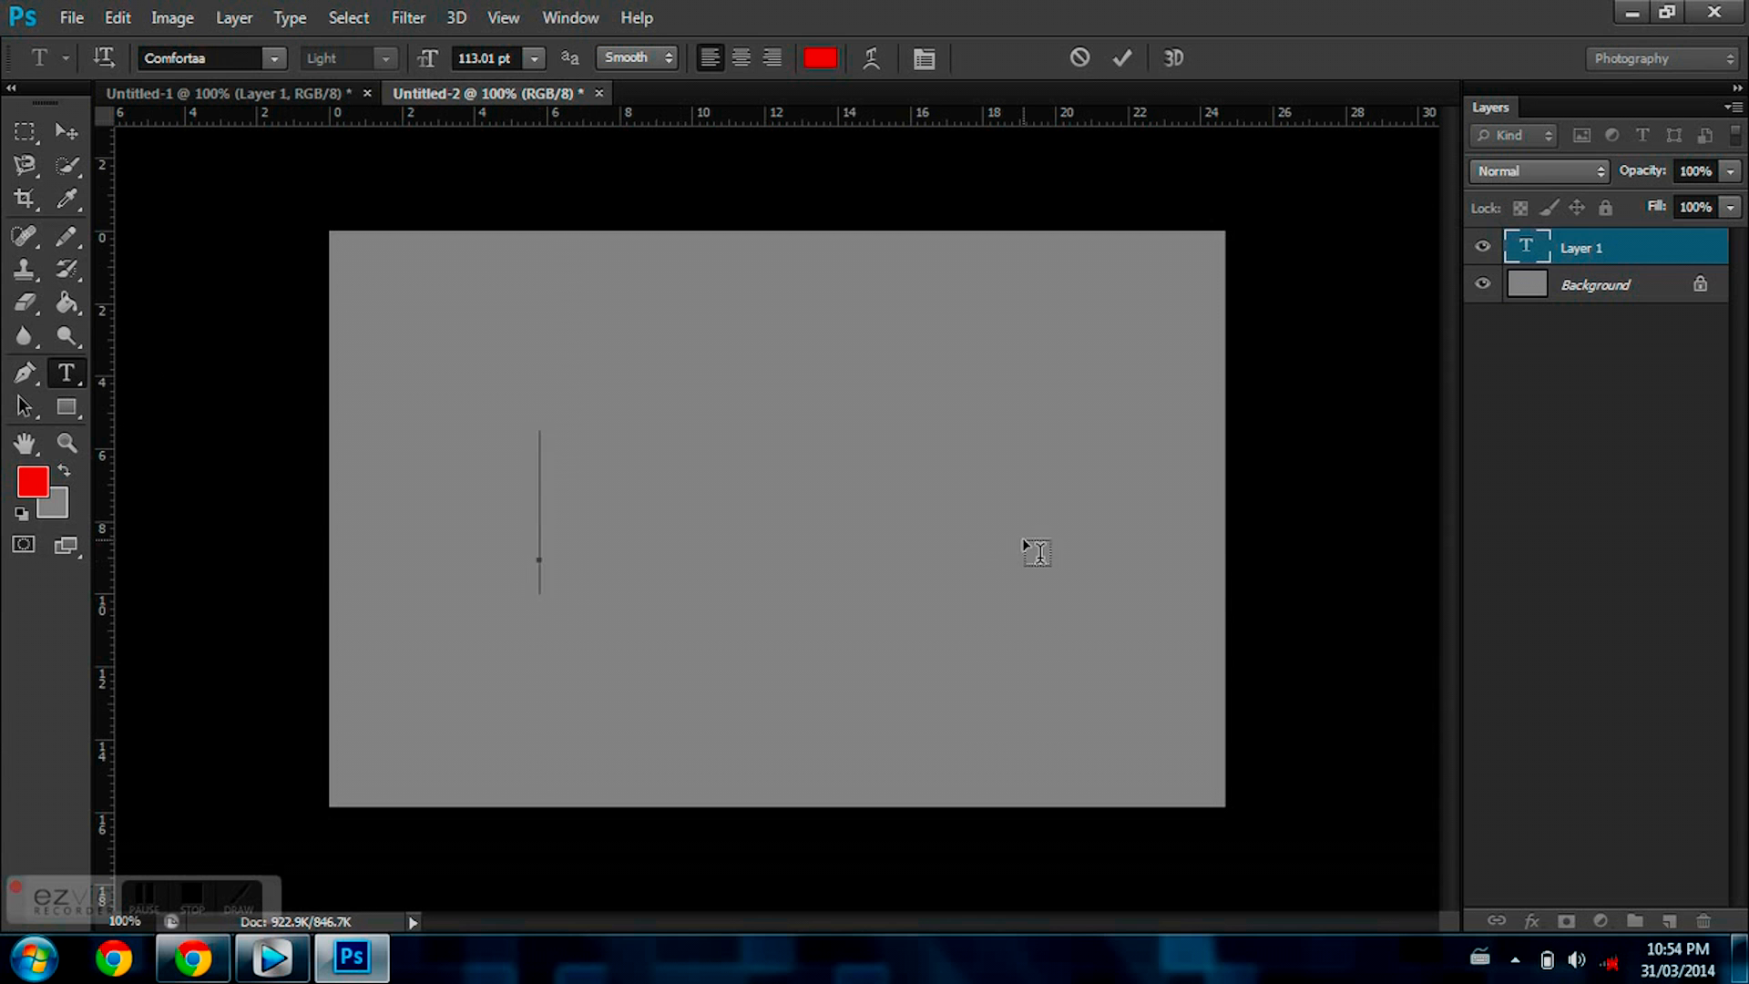
pyautogui.write('YouY')
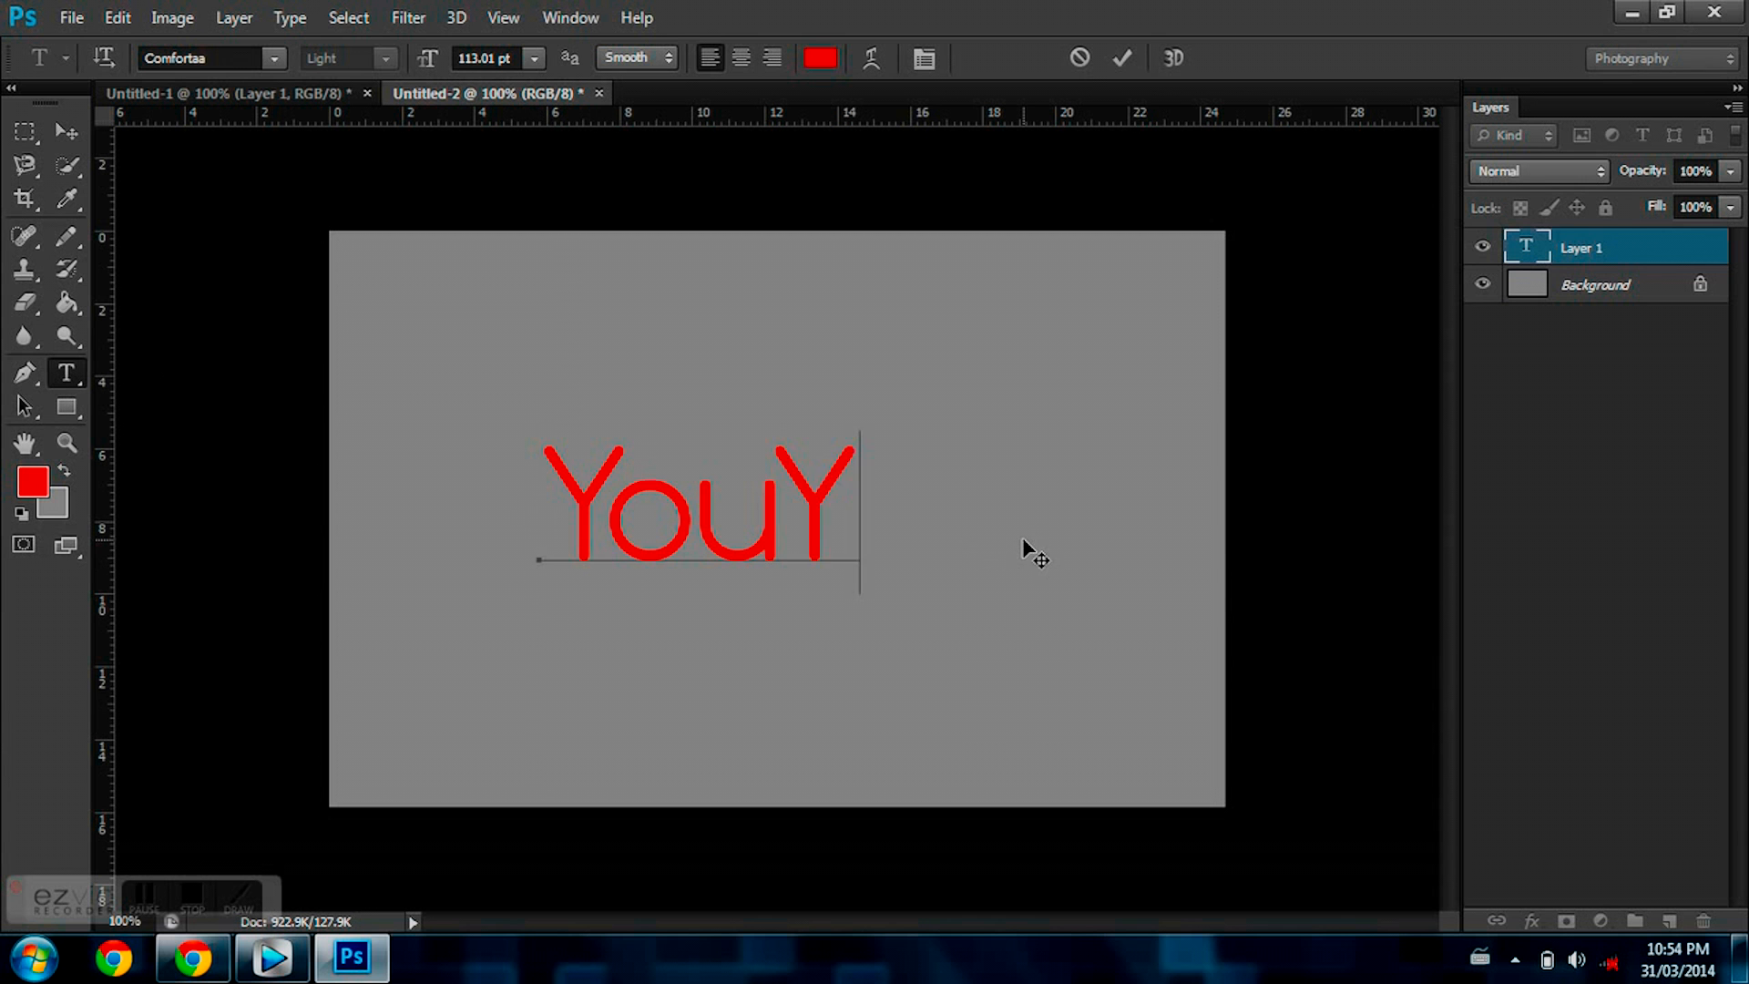
pyautogui.write('T')
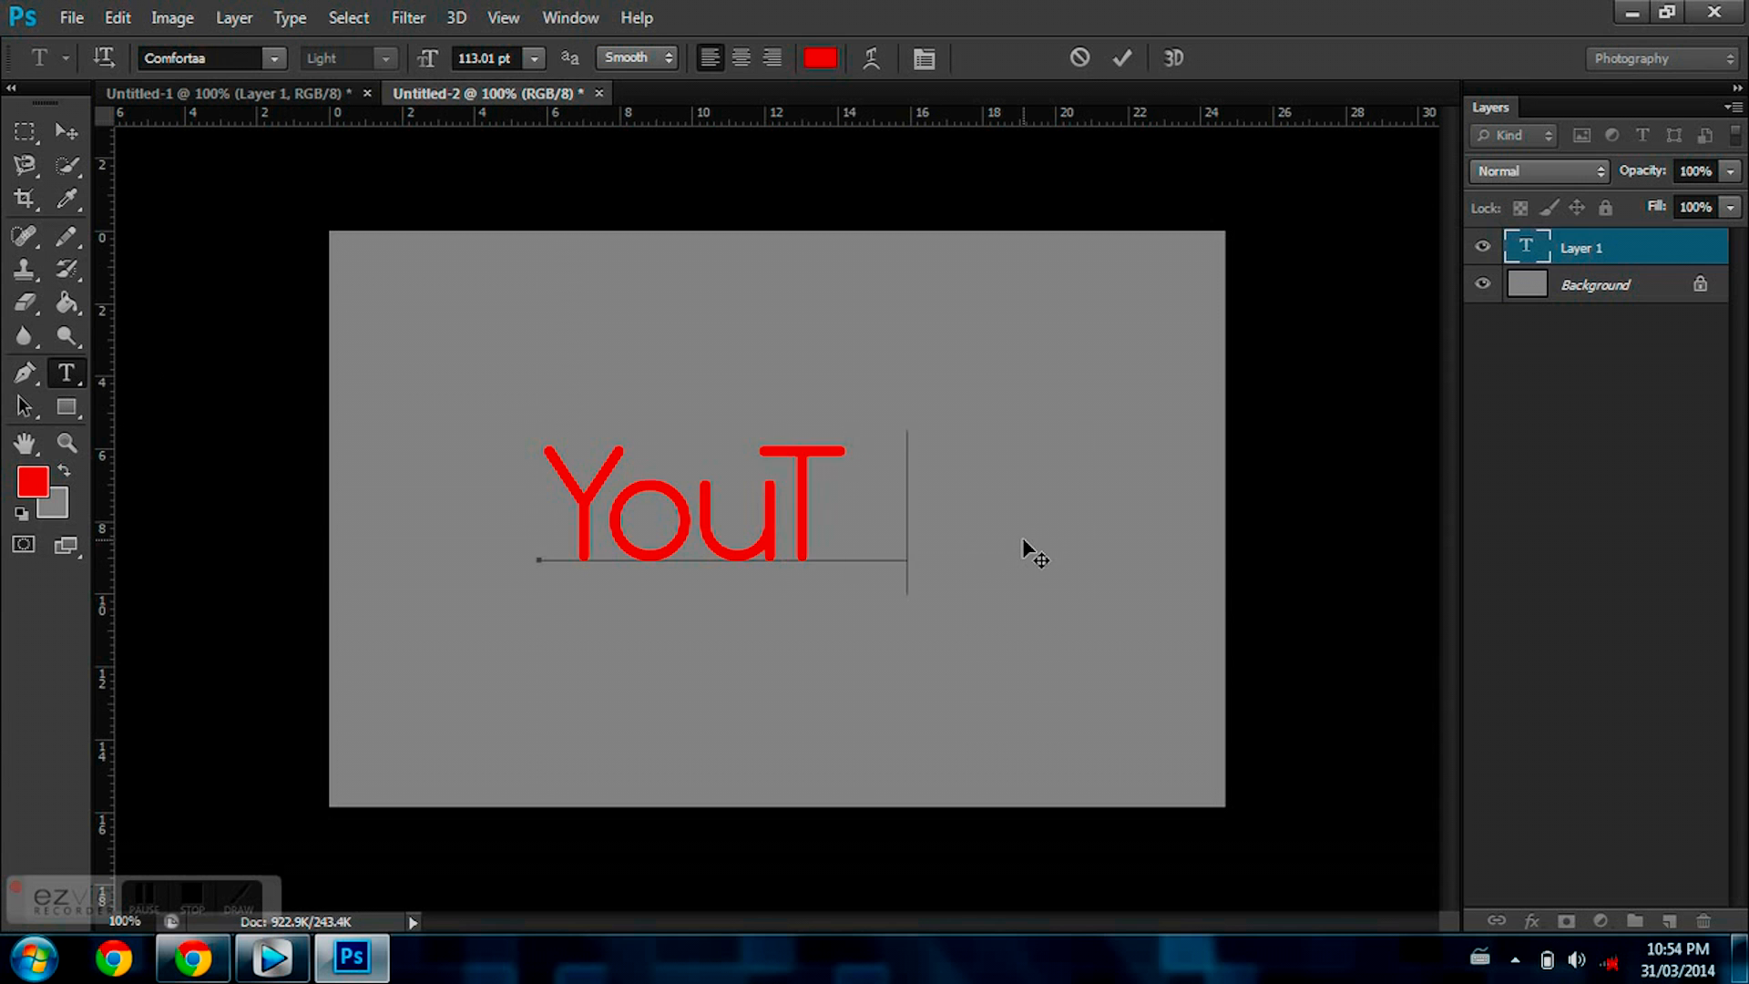
pyautogui.write('ube')
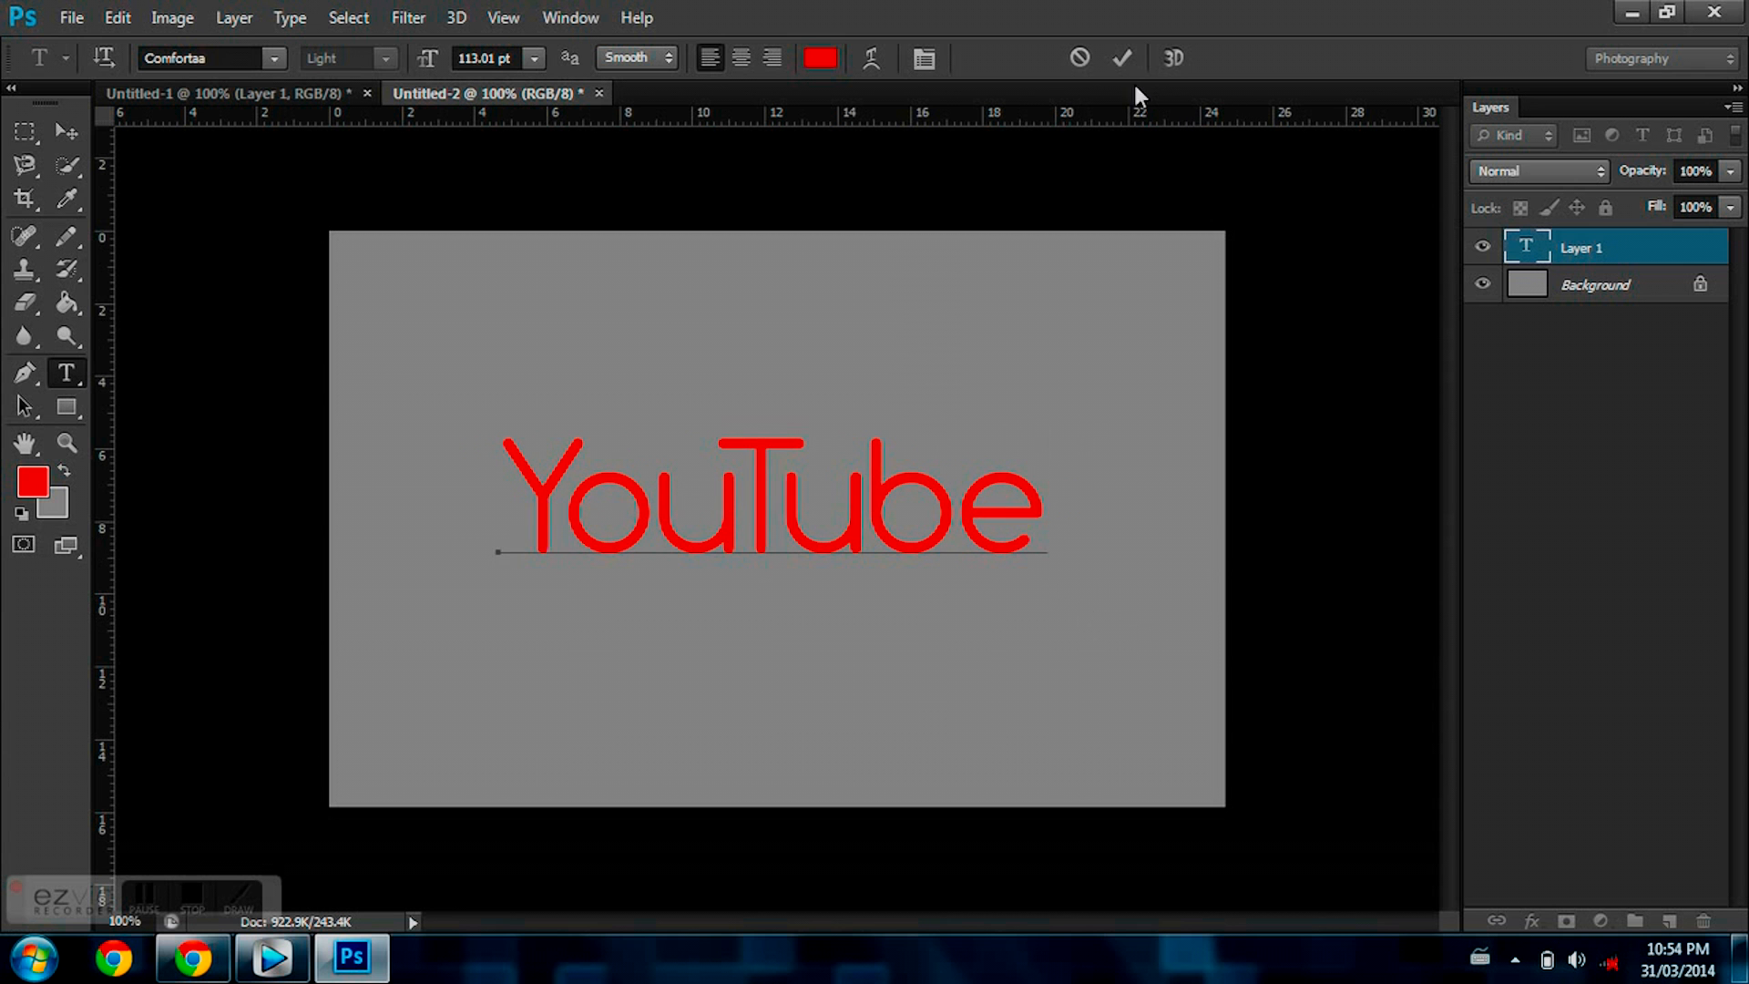
pyautogui.click(1122, 58)
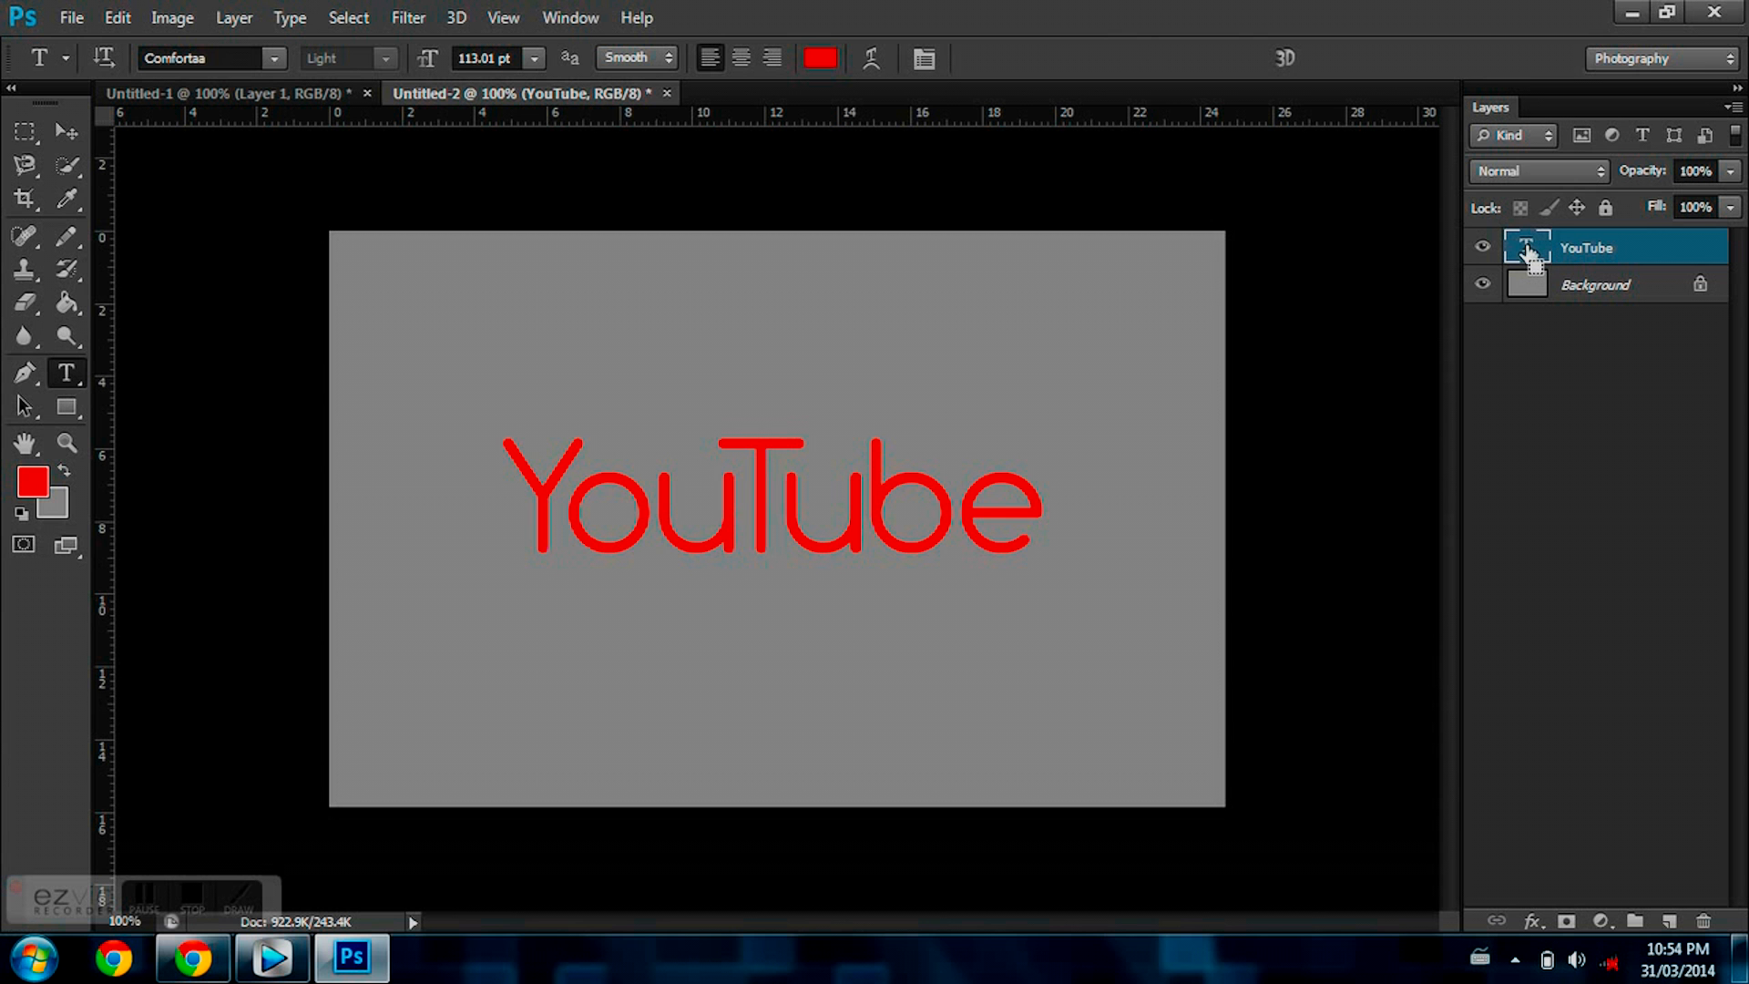
# Load the YouTube letters as a selection and expand it outward by 3 pixels.
pyautogui.click(1527, 246)
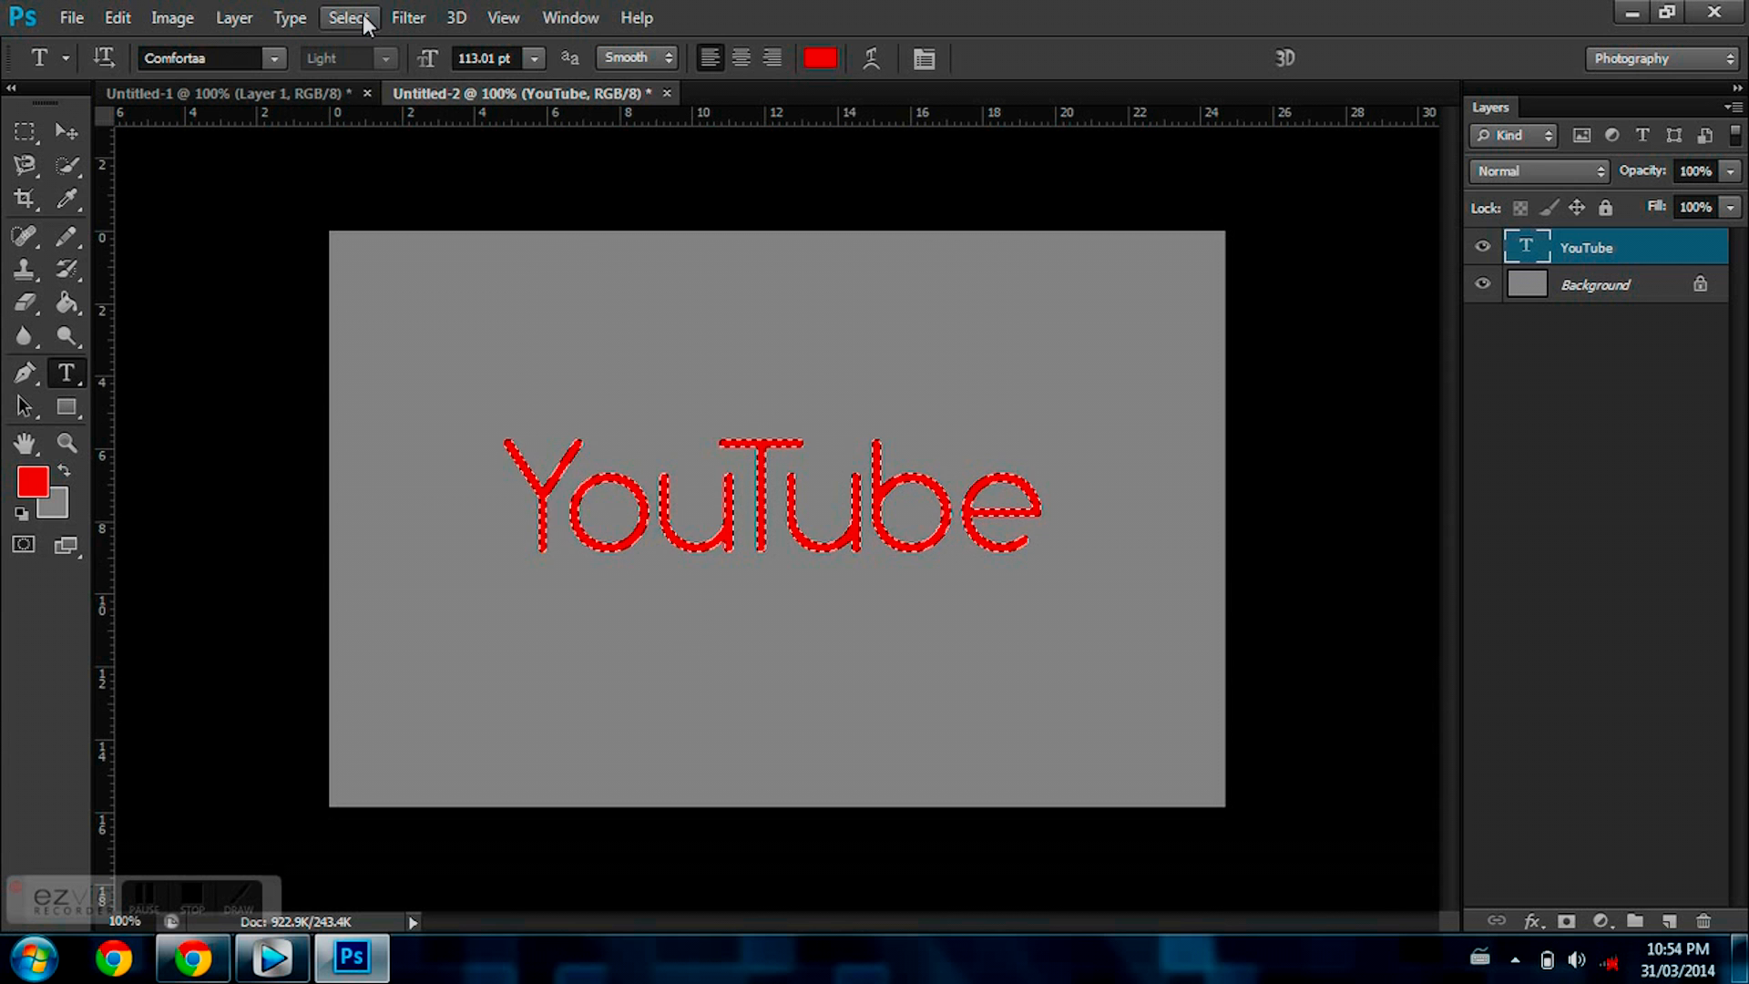
pyautogui.click(348, 17)
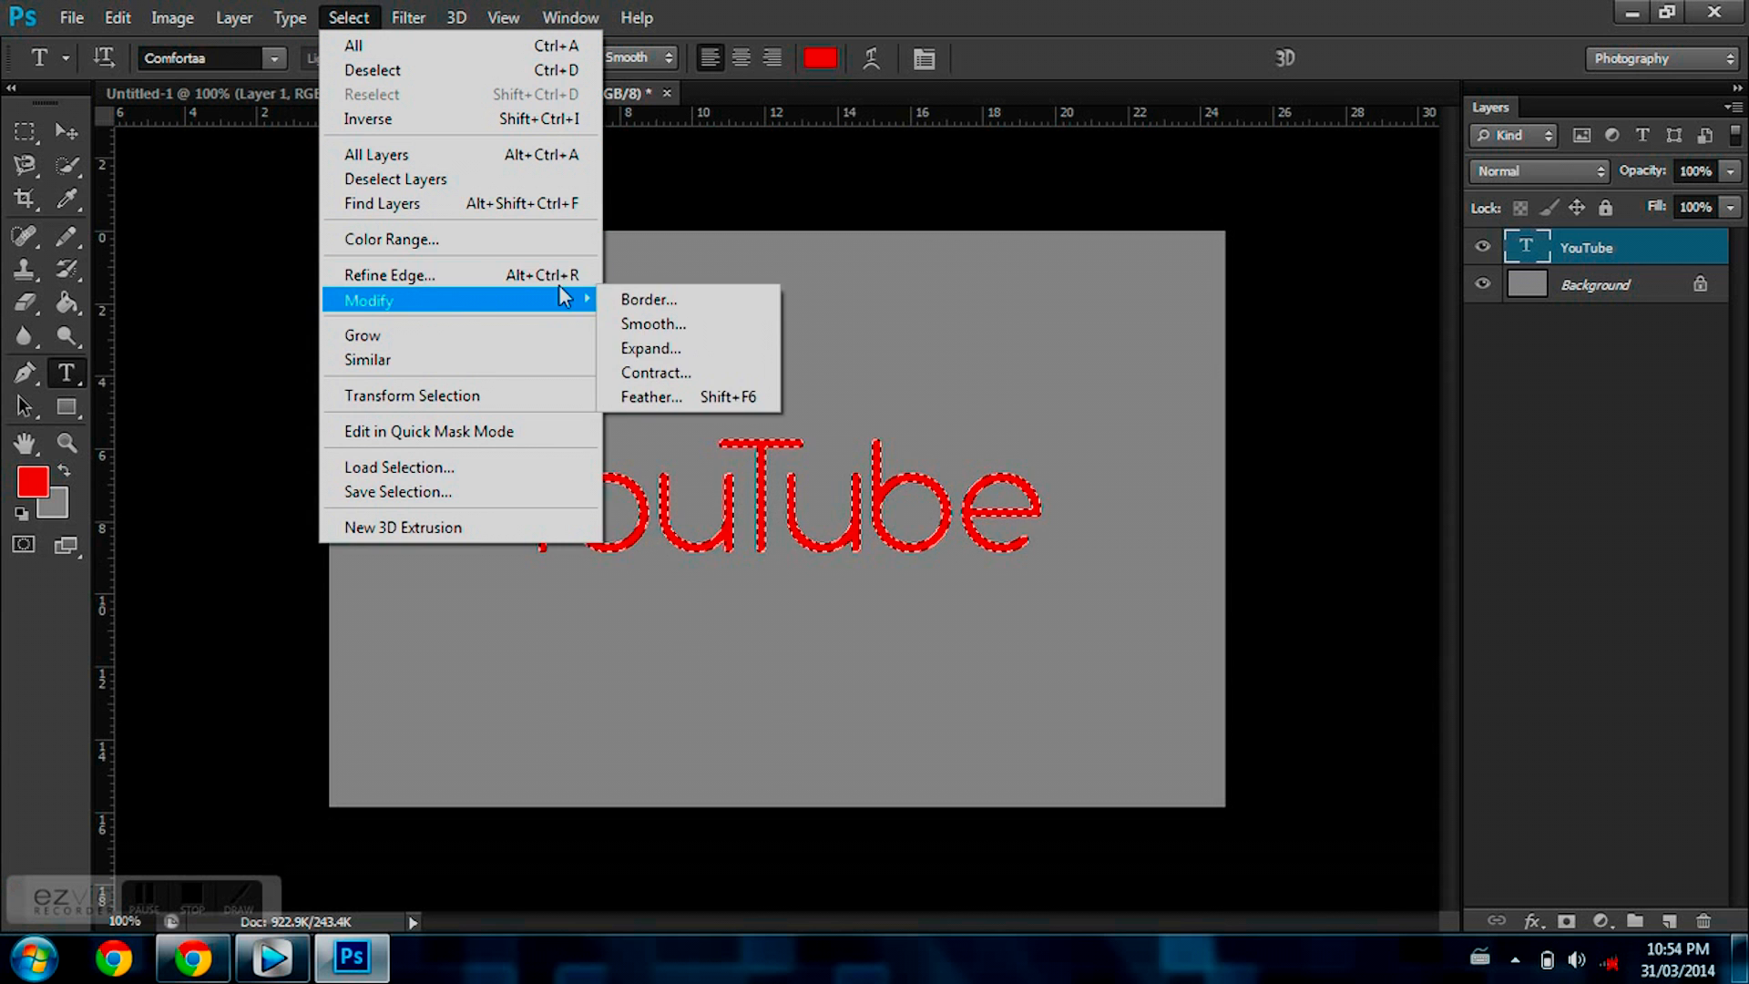
pyautogui.moveTo(652, 324)
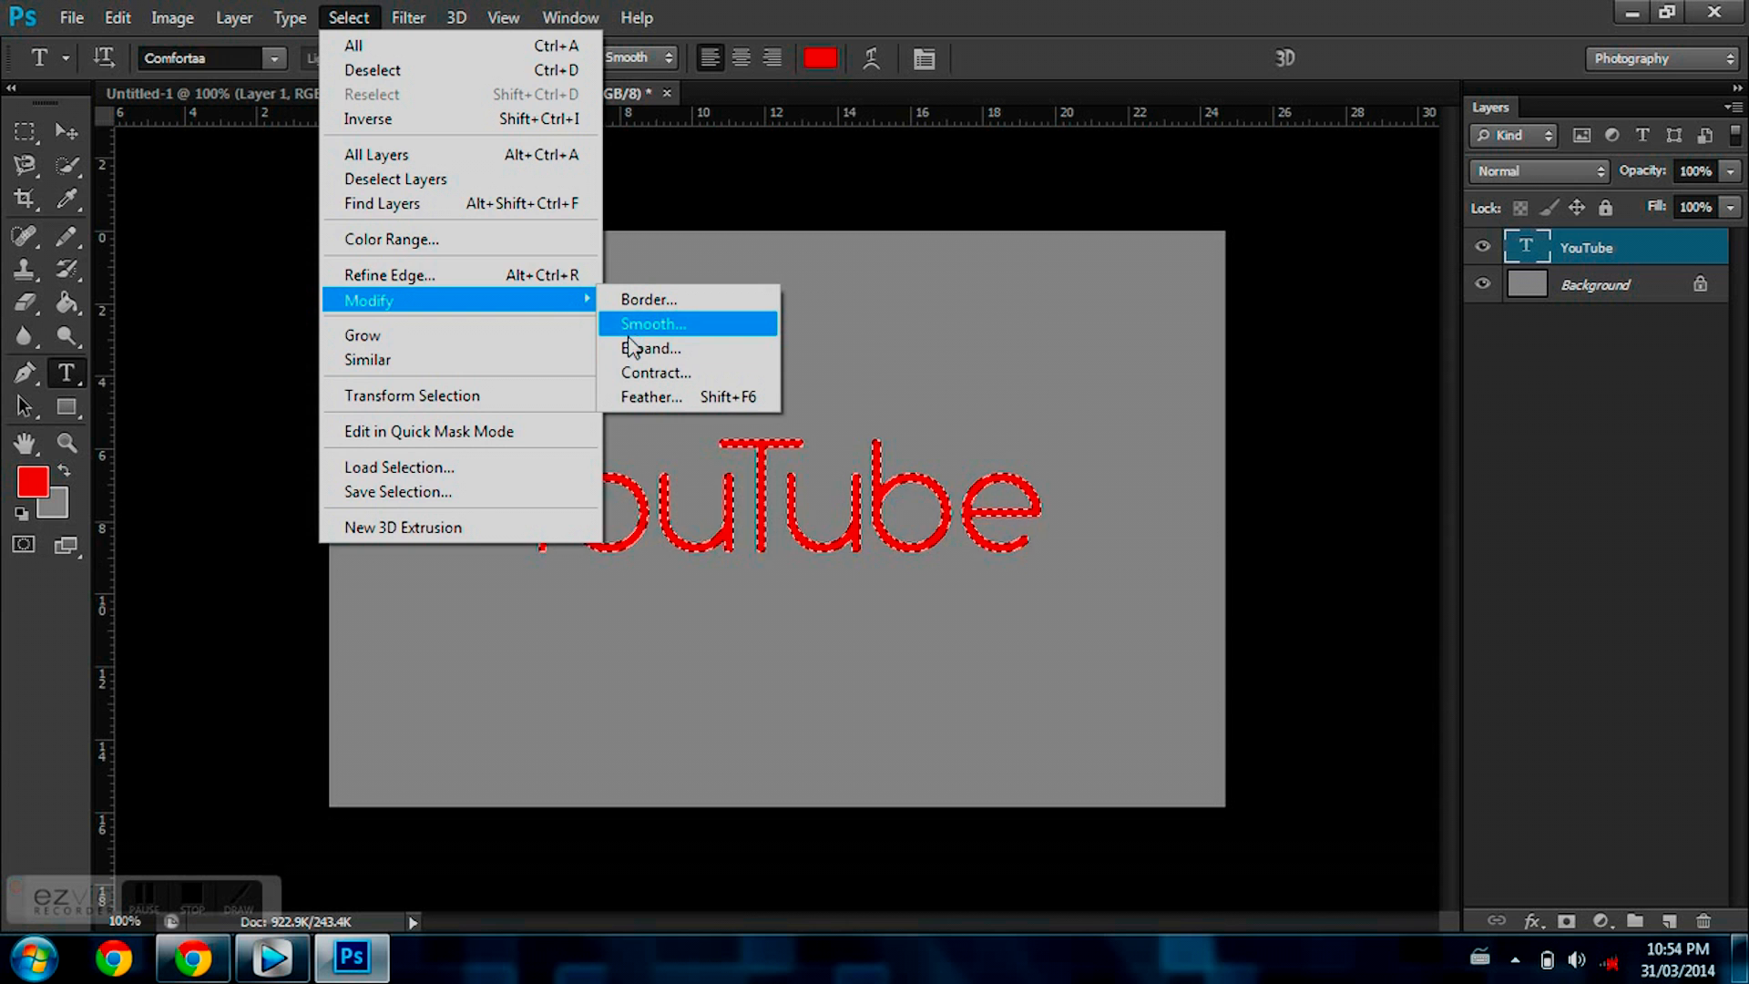
pyautogui.click(651, 348)
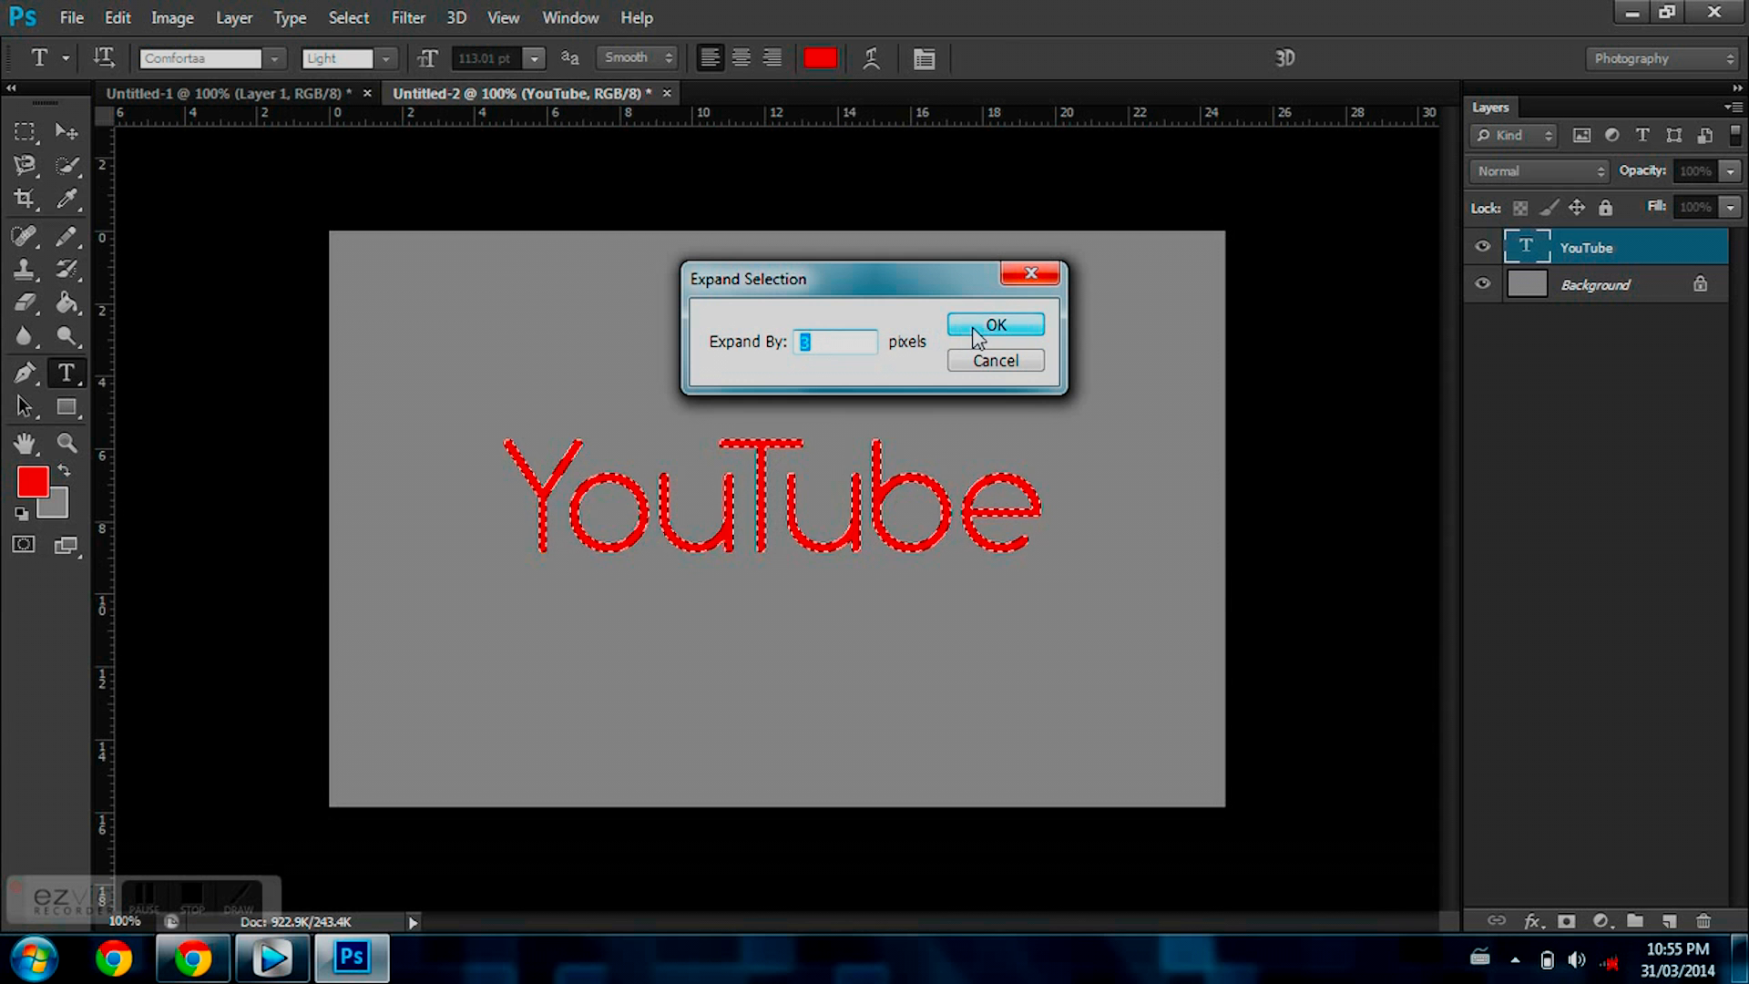
pyautogui.click(994, 325)
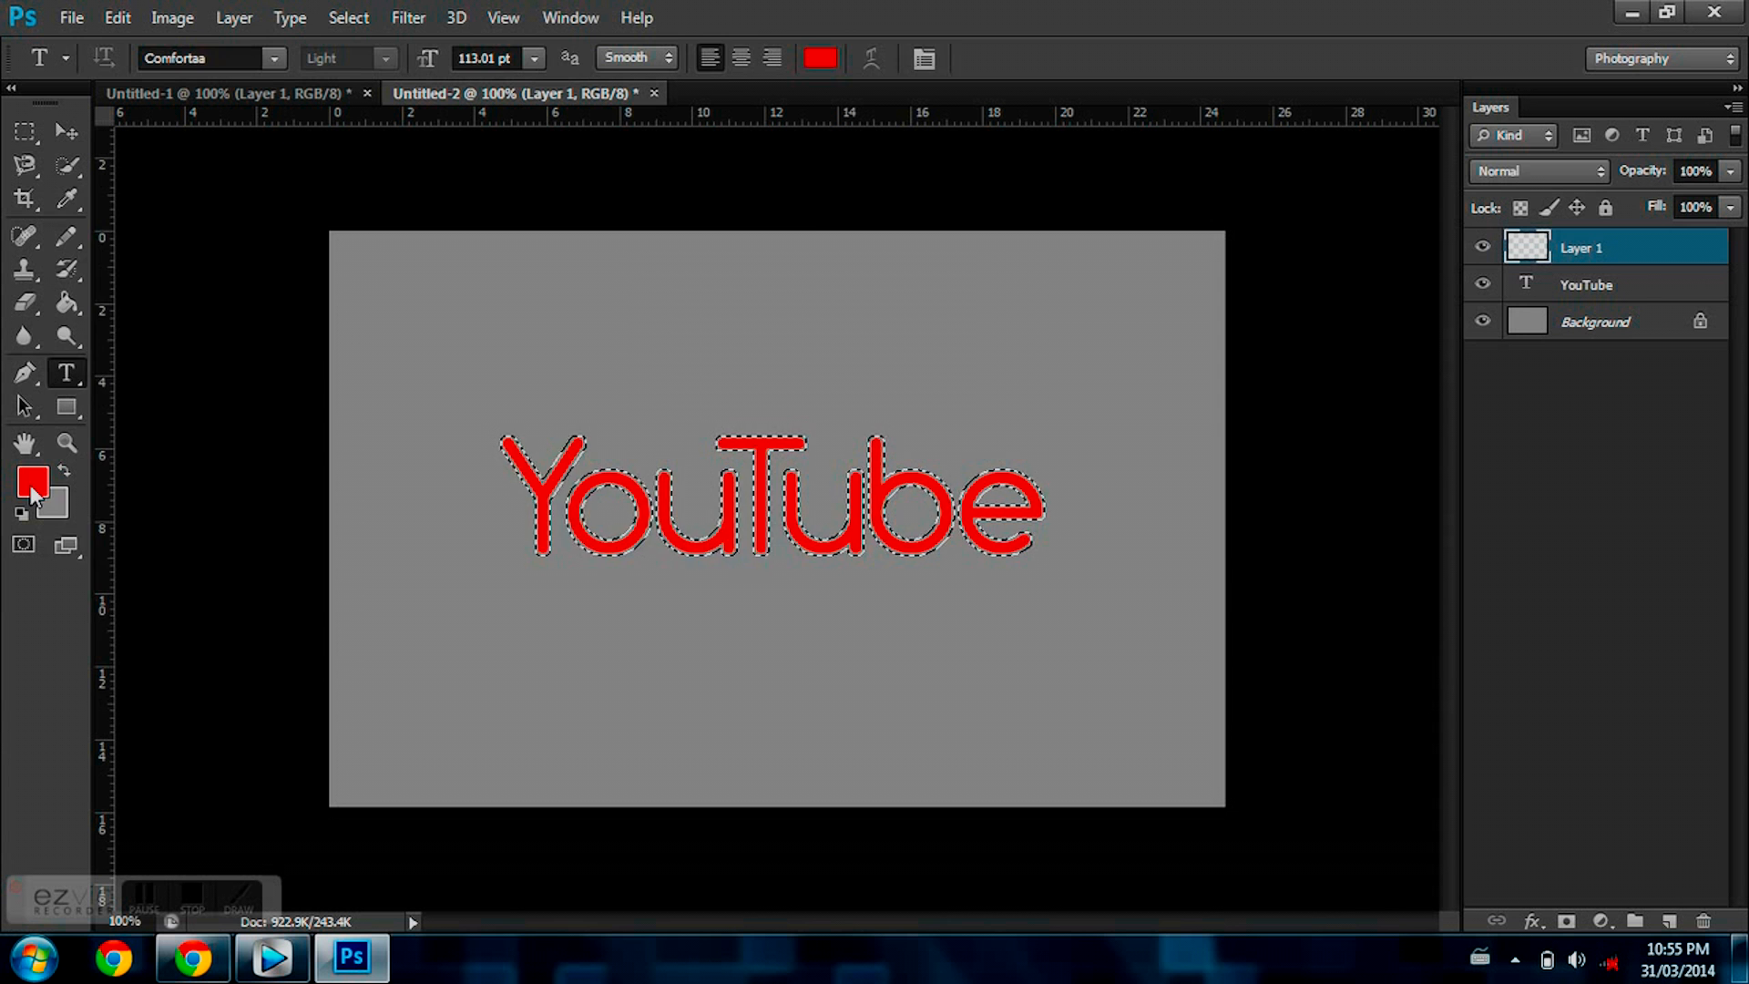
# Fill the expanded selection with blue on the new layer using the Paint Bucket.
pyautogui.click(33, 480)
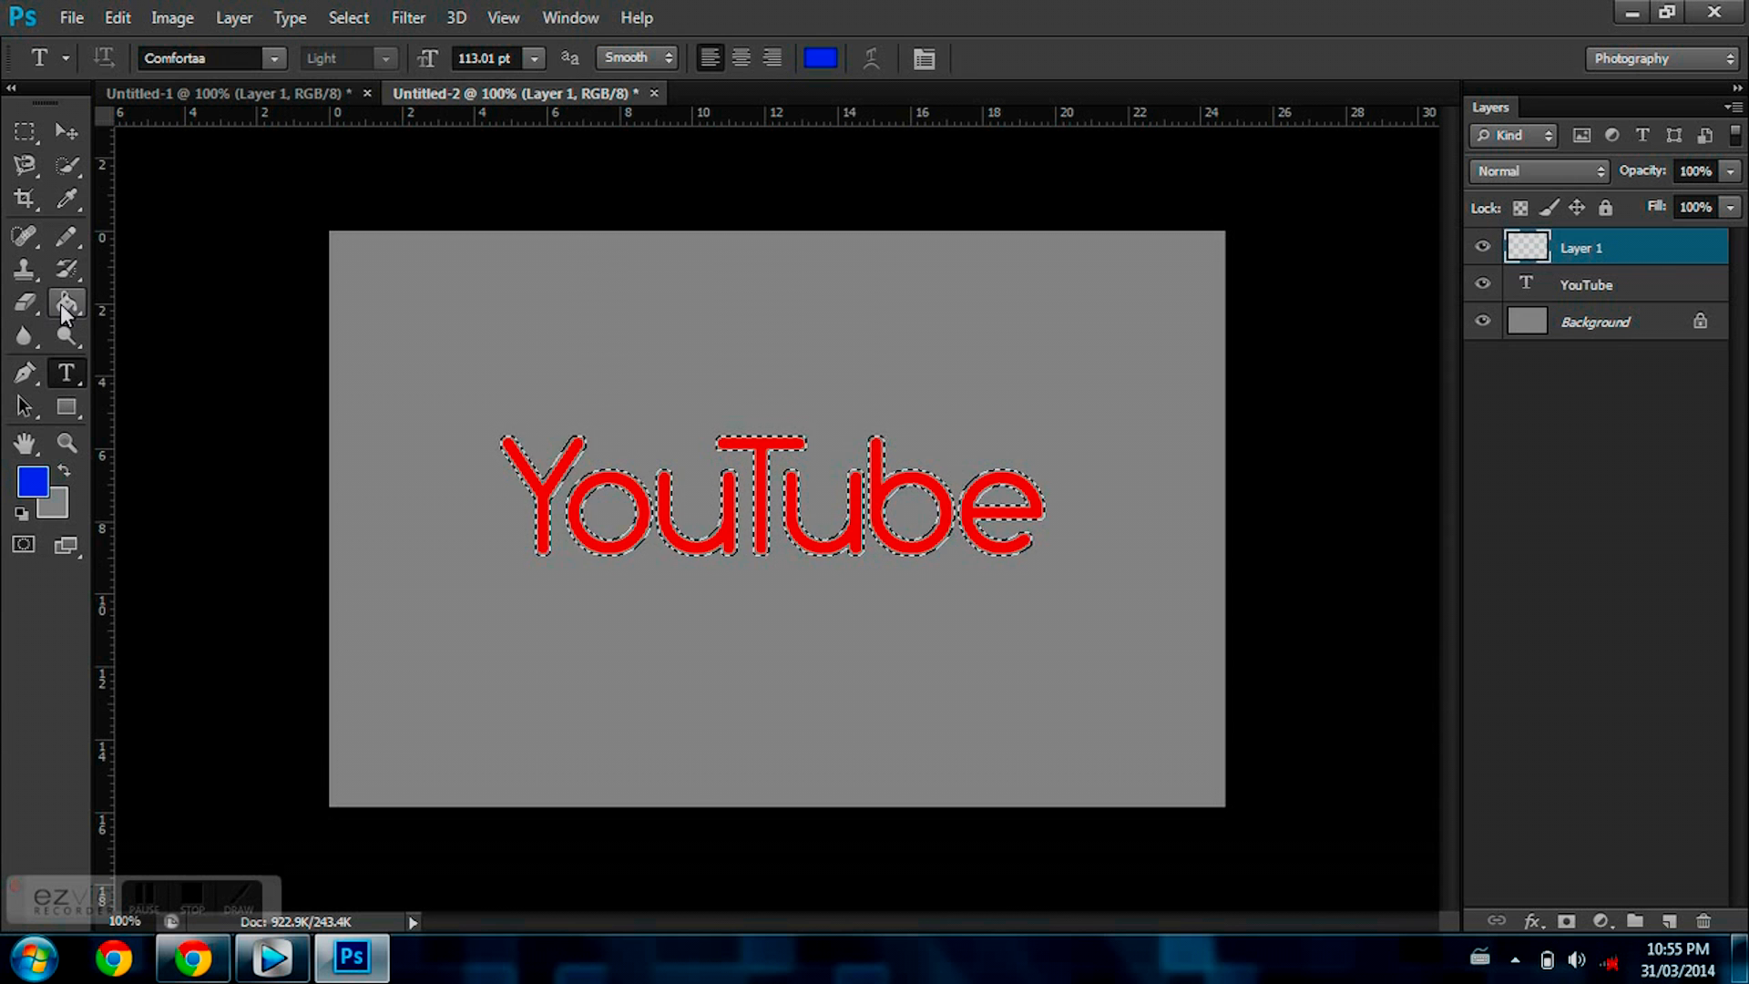
pyautogui.click(23, 303)
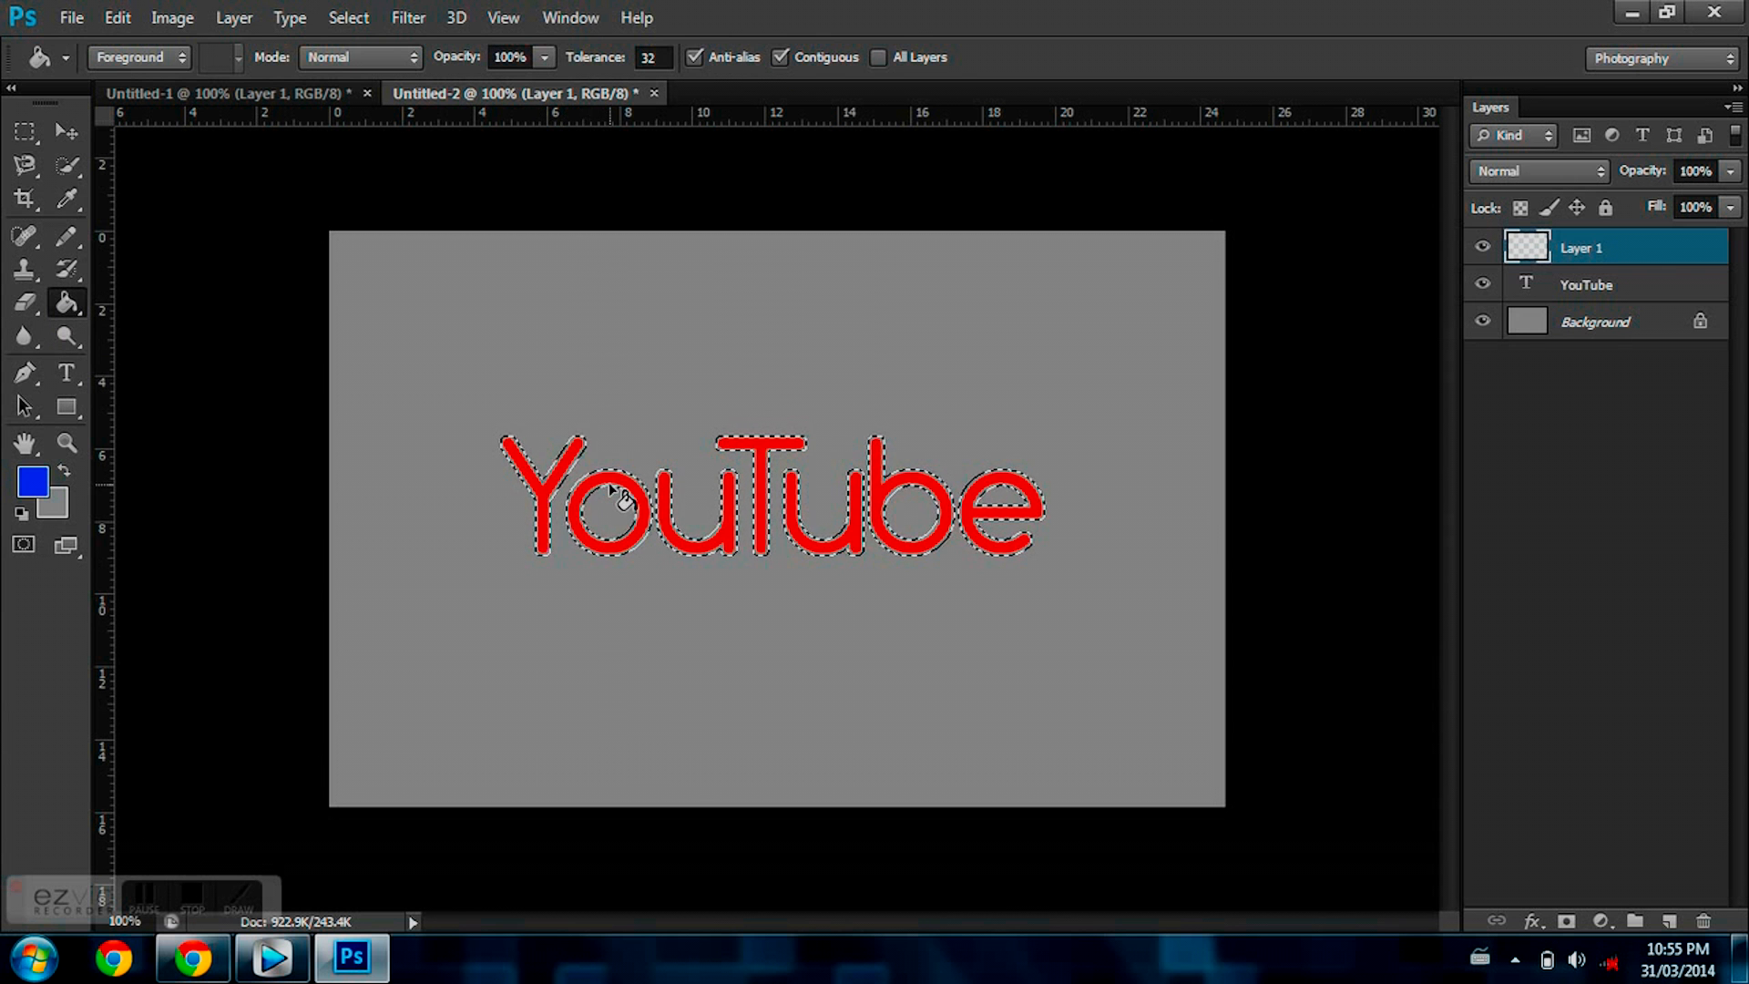
pyautogui.click(620, 503)
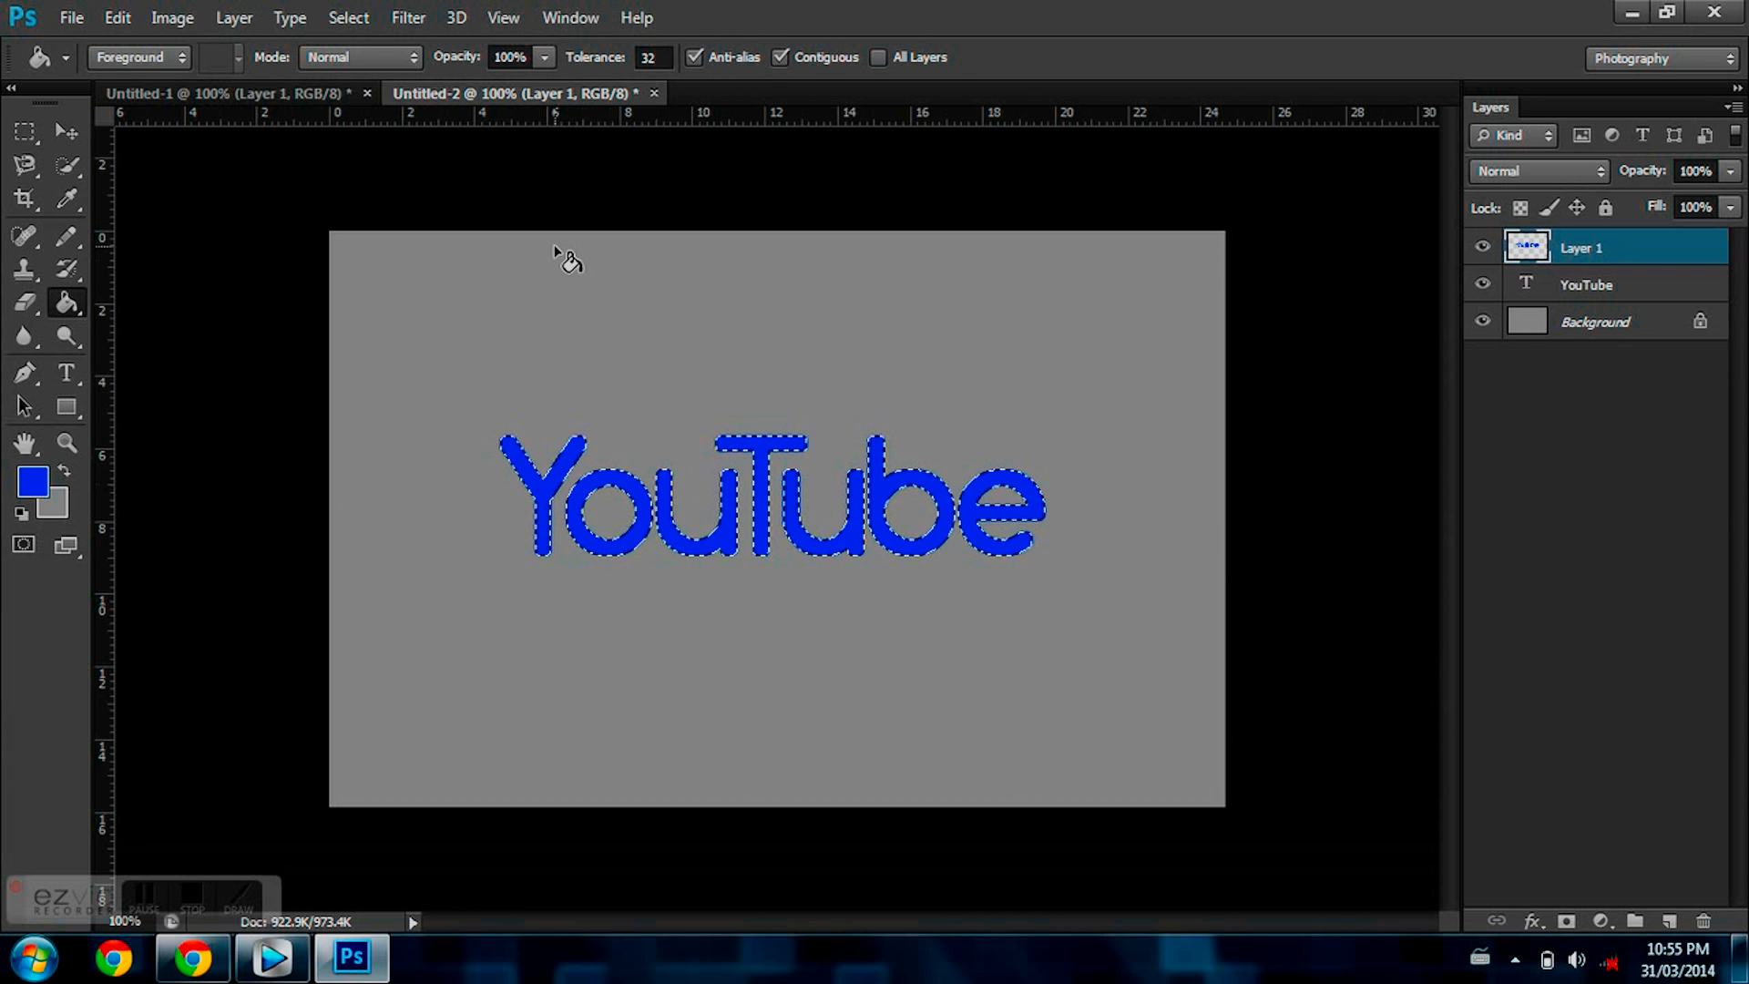
pyautogui.click(346, 16)
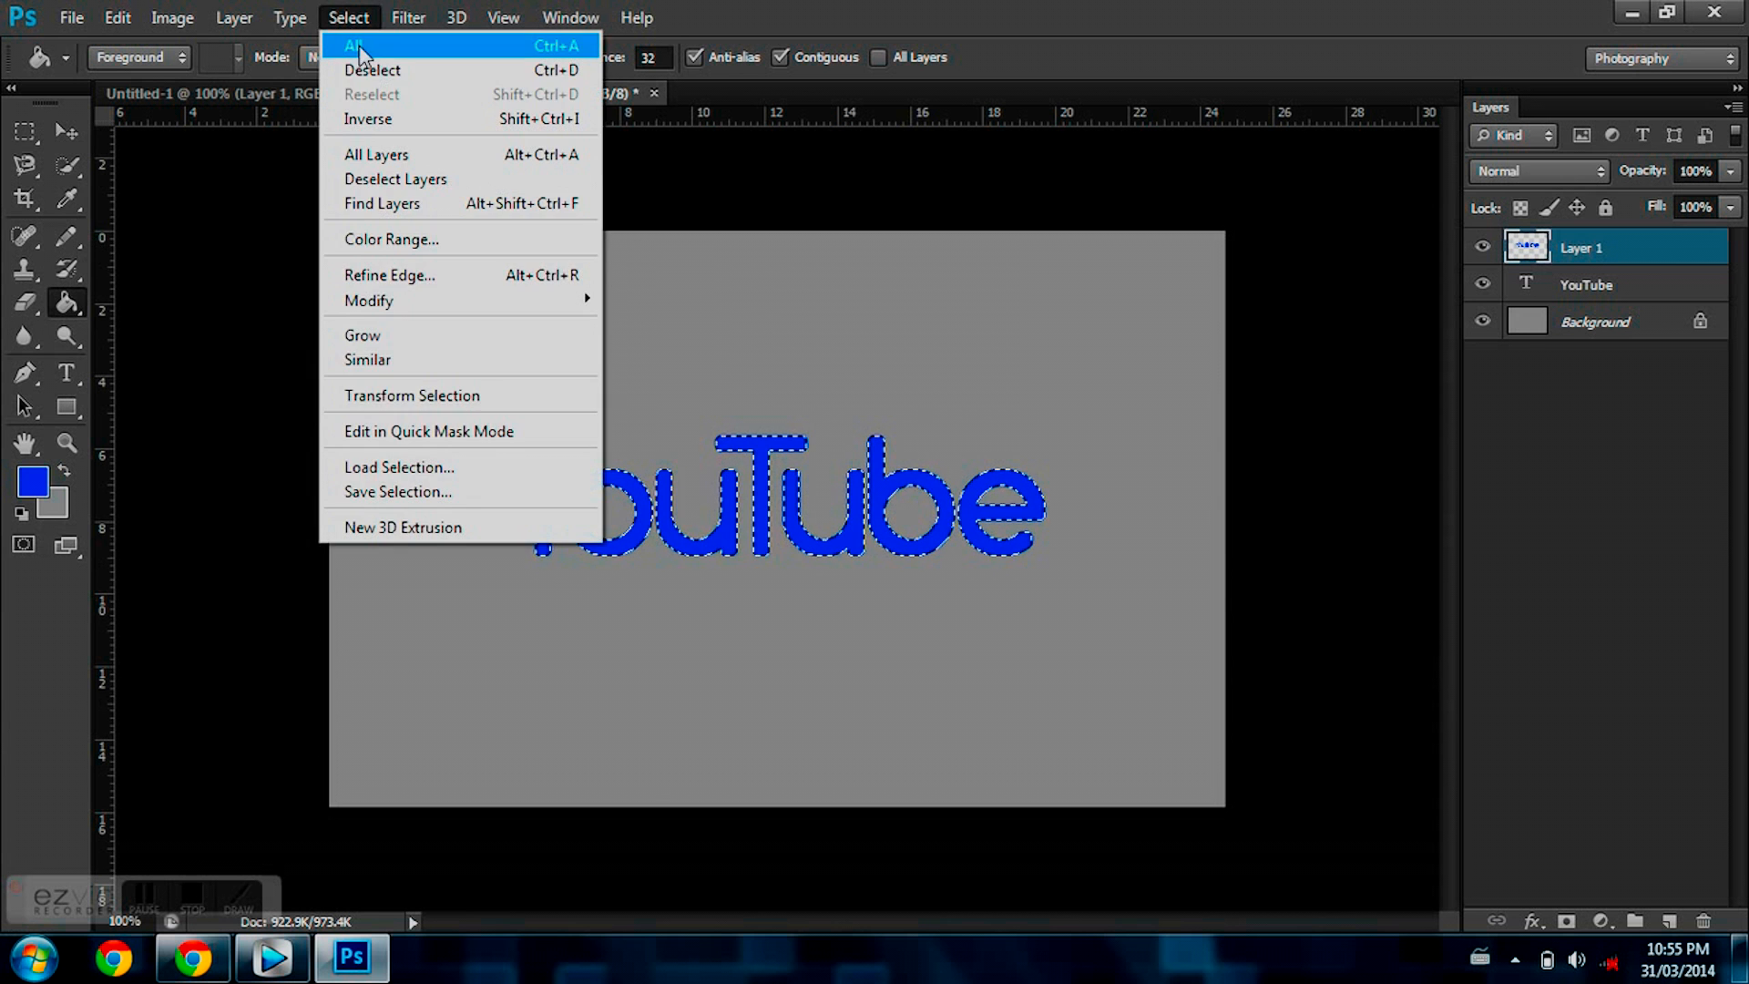
# Deselect and drag Layer 1 below the YouTube text layer to reveal the blue outline.
pyautogui.click(356, 45)
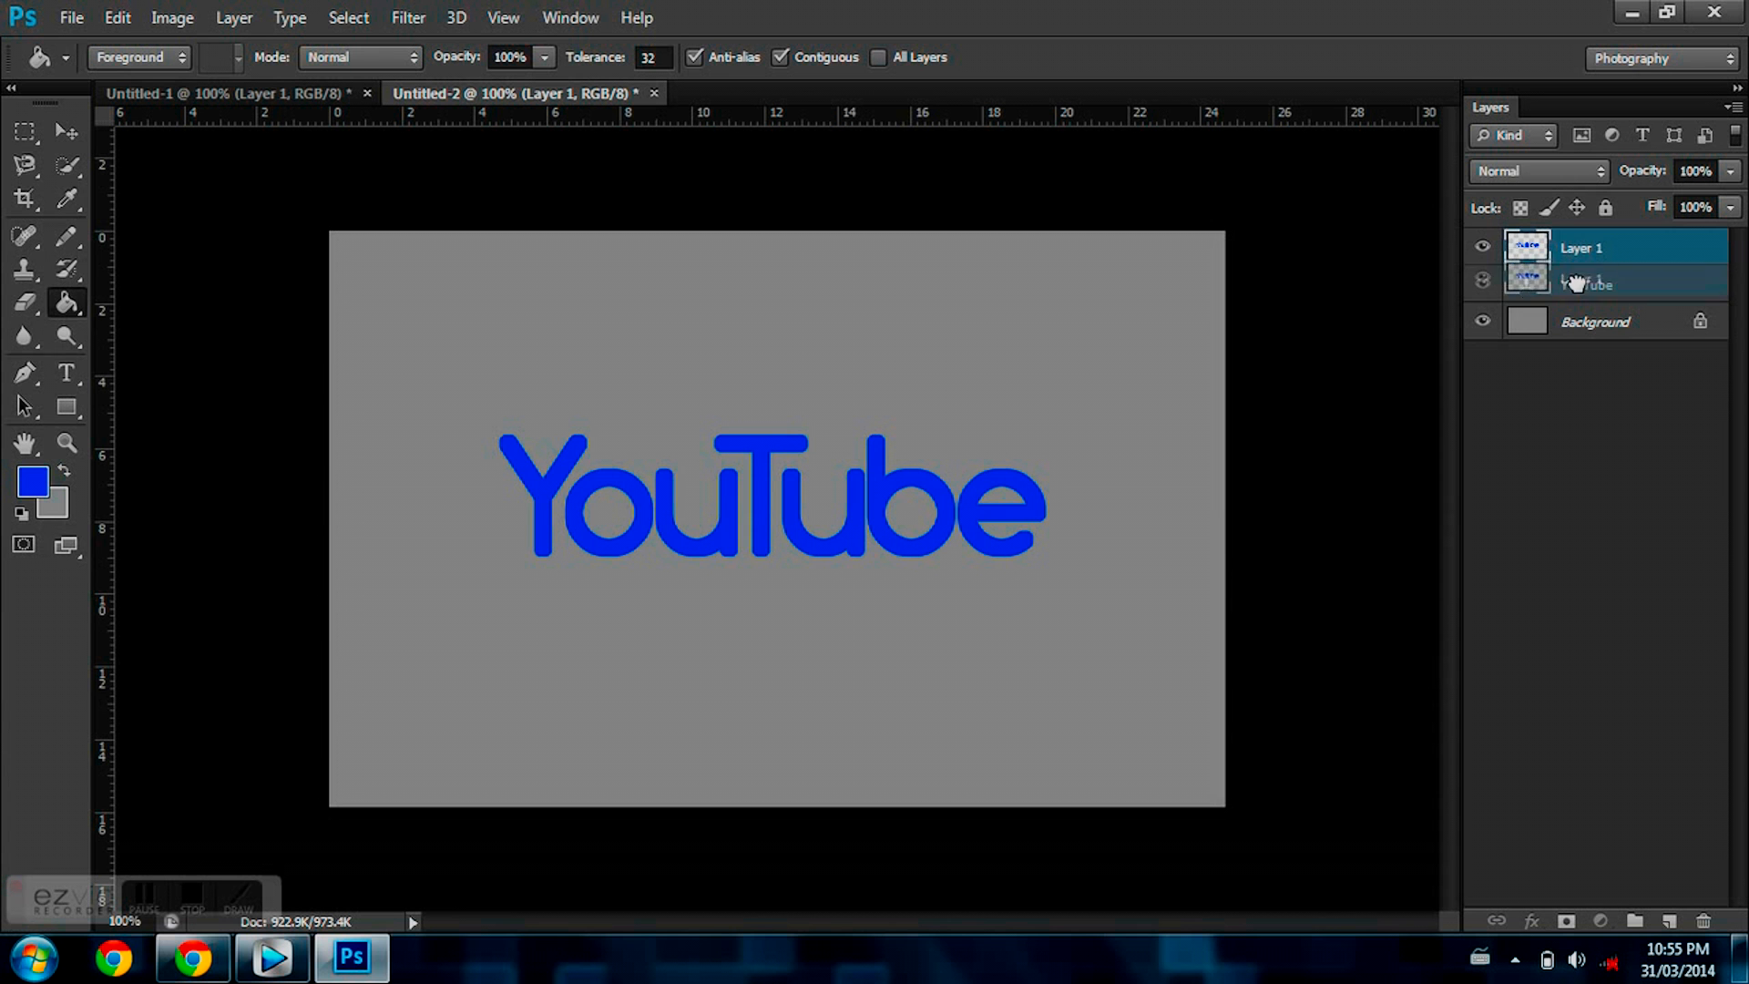
pyautogui.click(1596, 286)
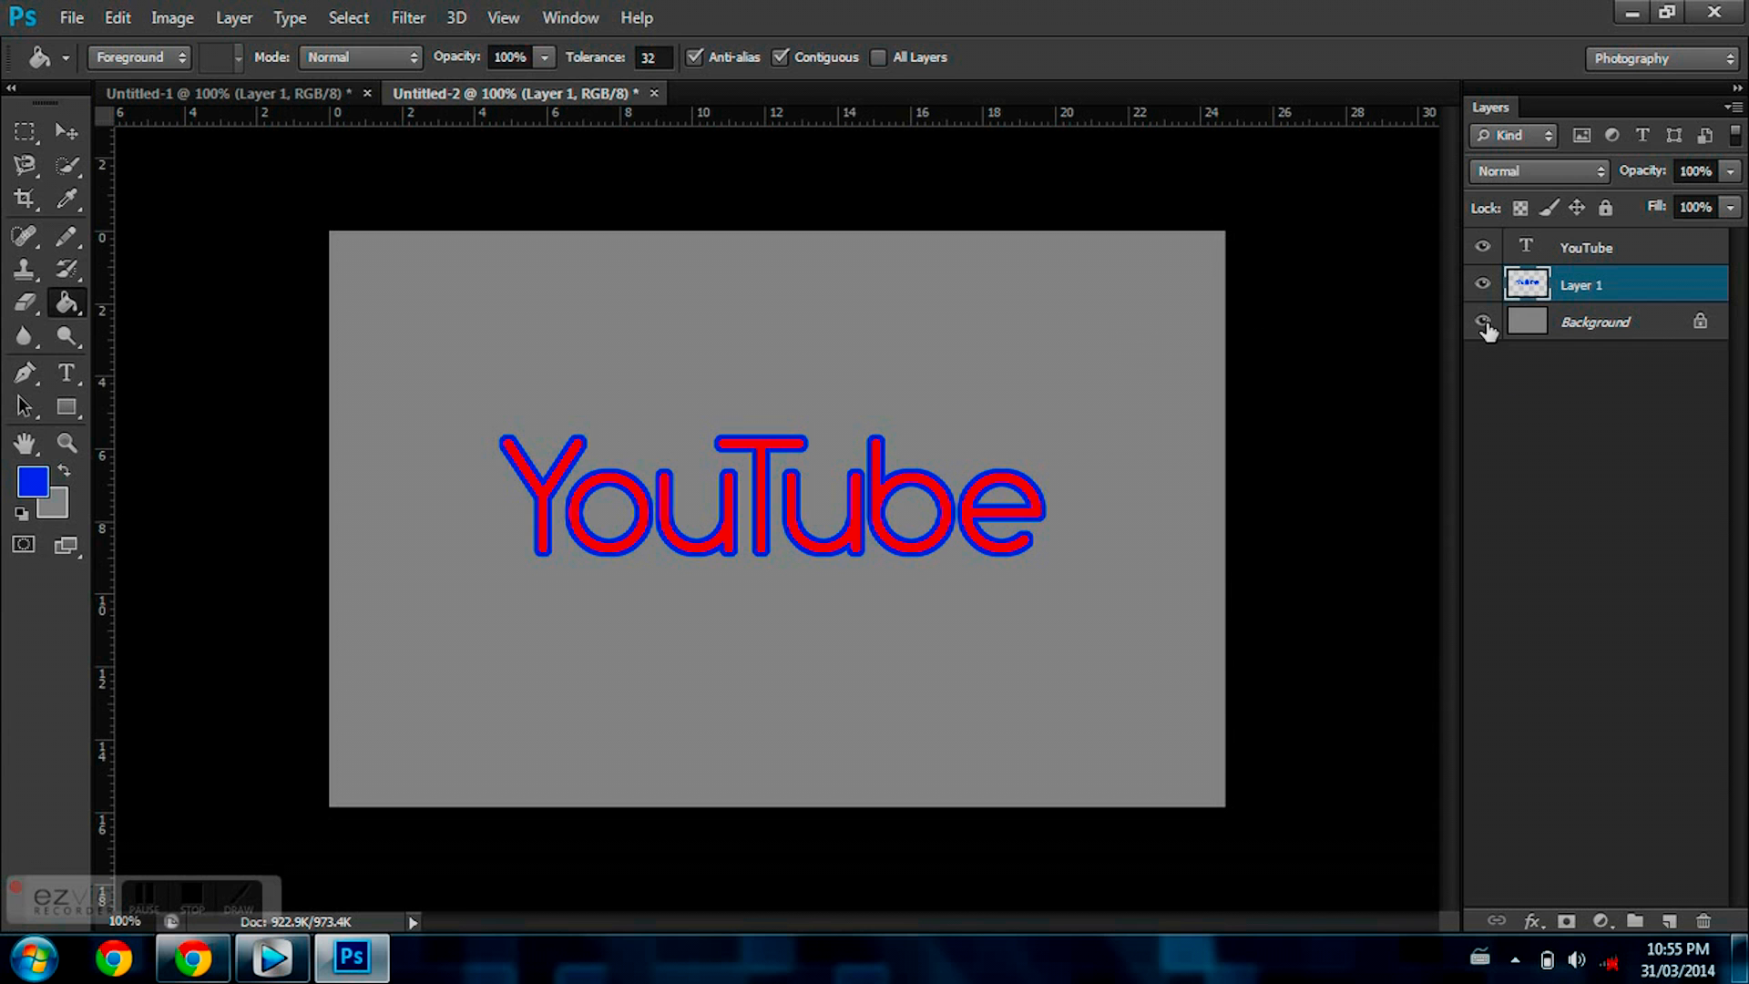
pyautogui.moveTo(1483, 330)
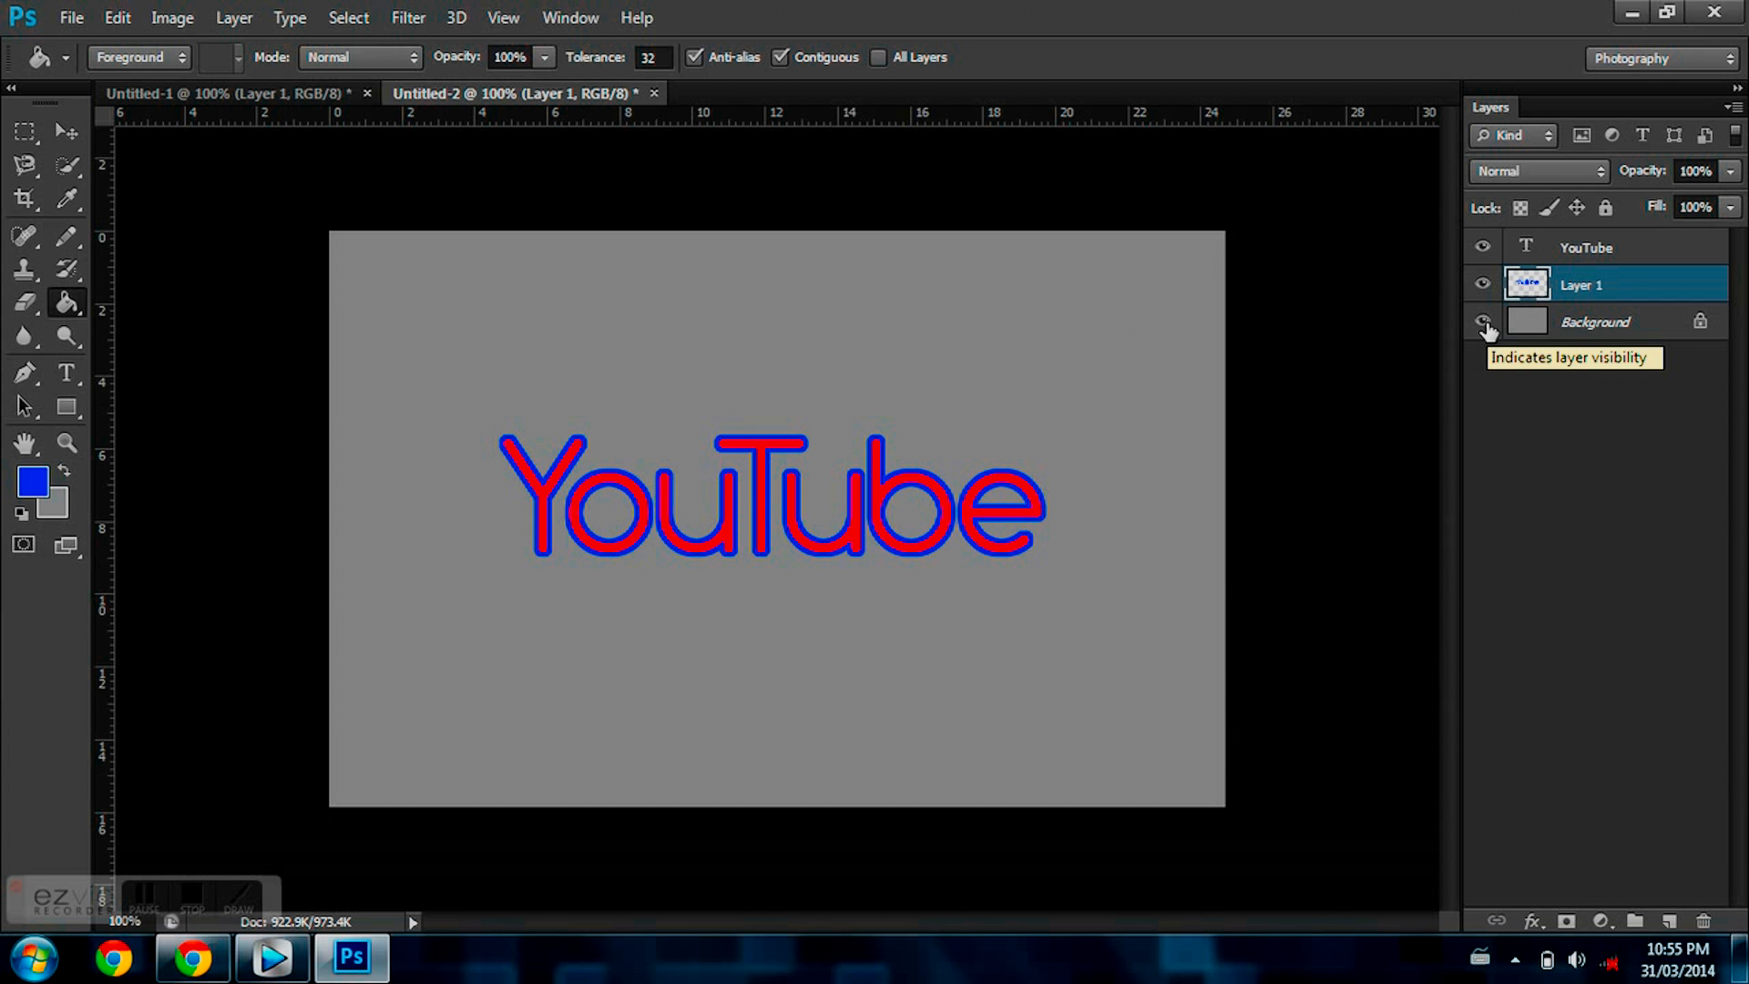
# Hide Background, Merge Visible the text and outline, restore Background and toggle-check the merged layer.
pyautogui.click(1483, 321)
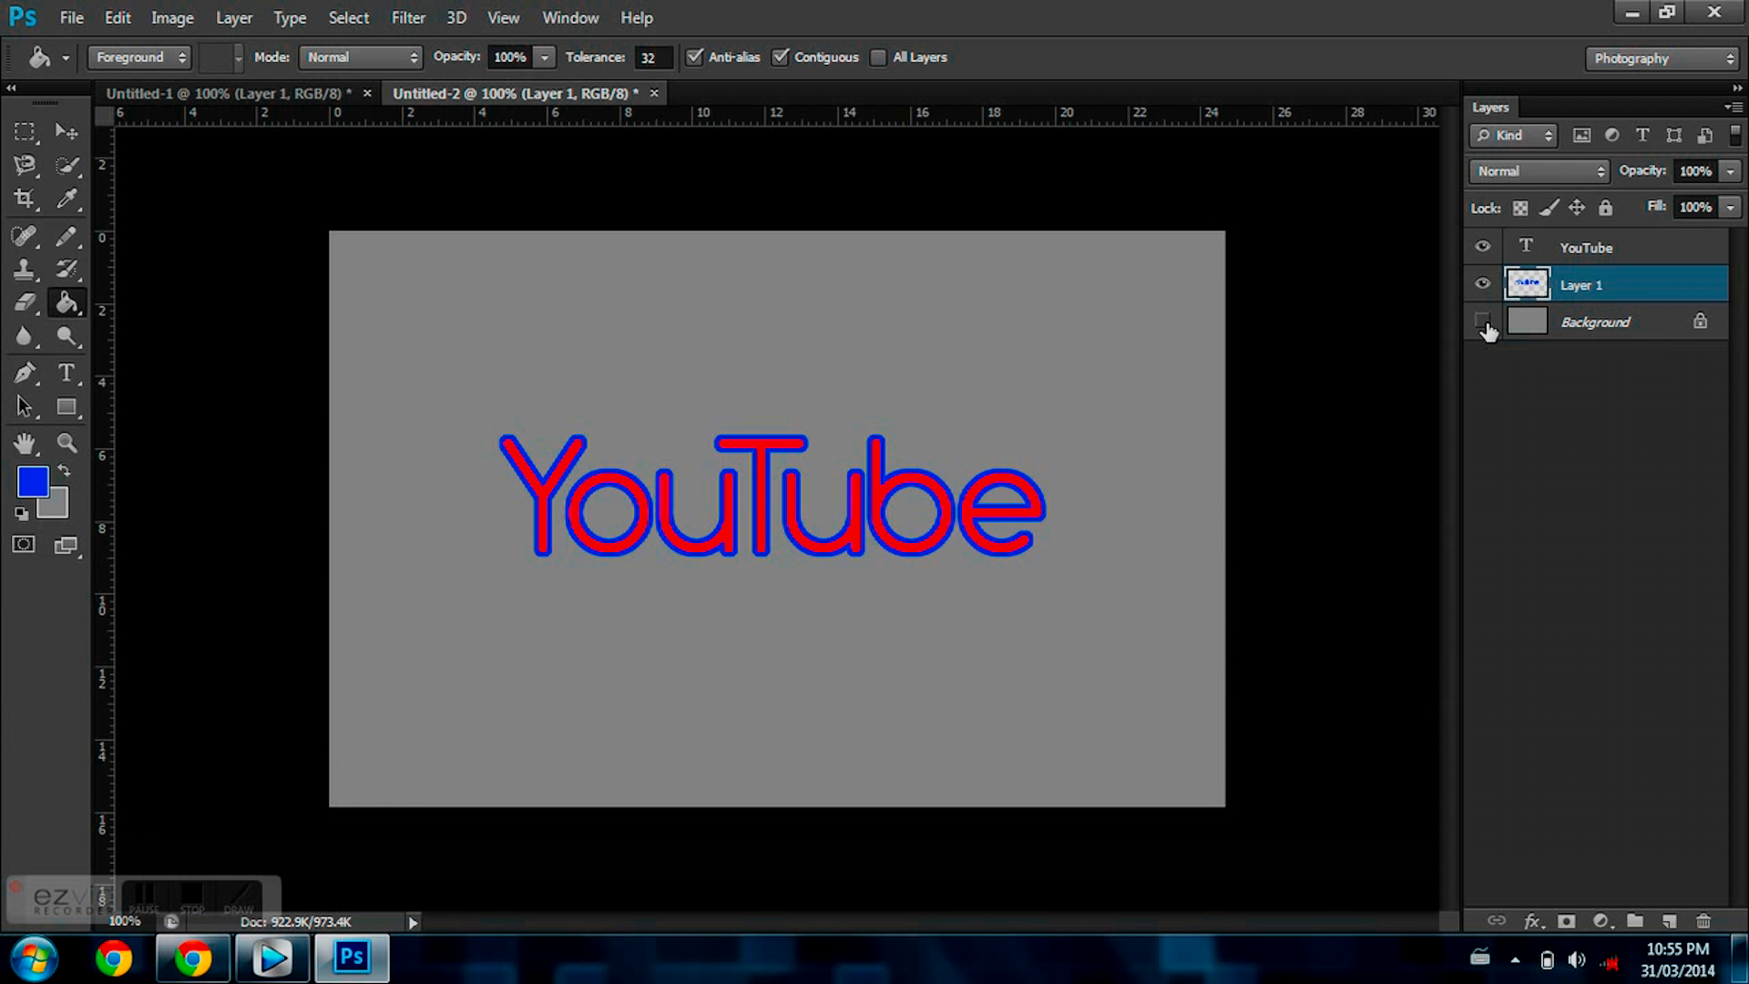
pyautogui.click(1483, 321)
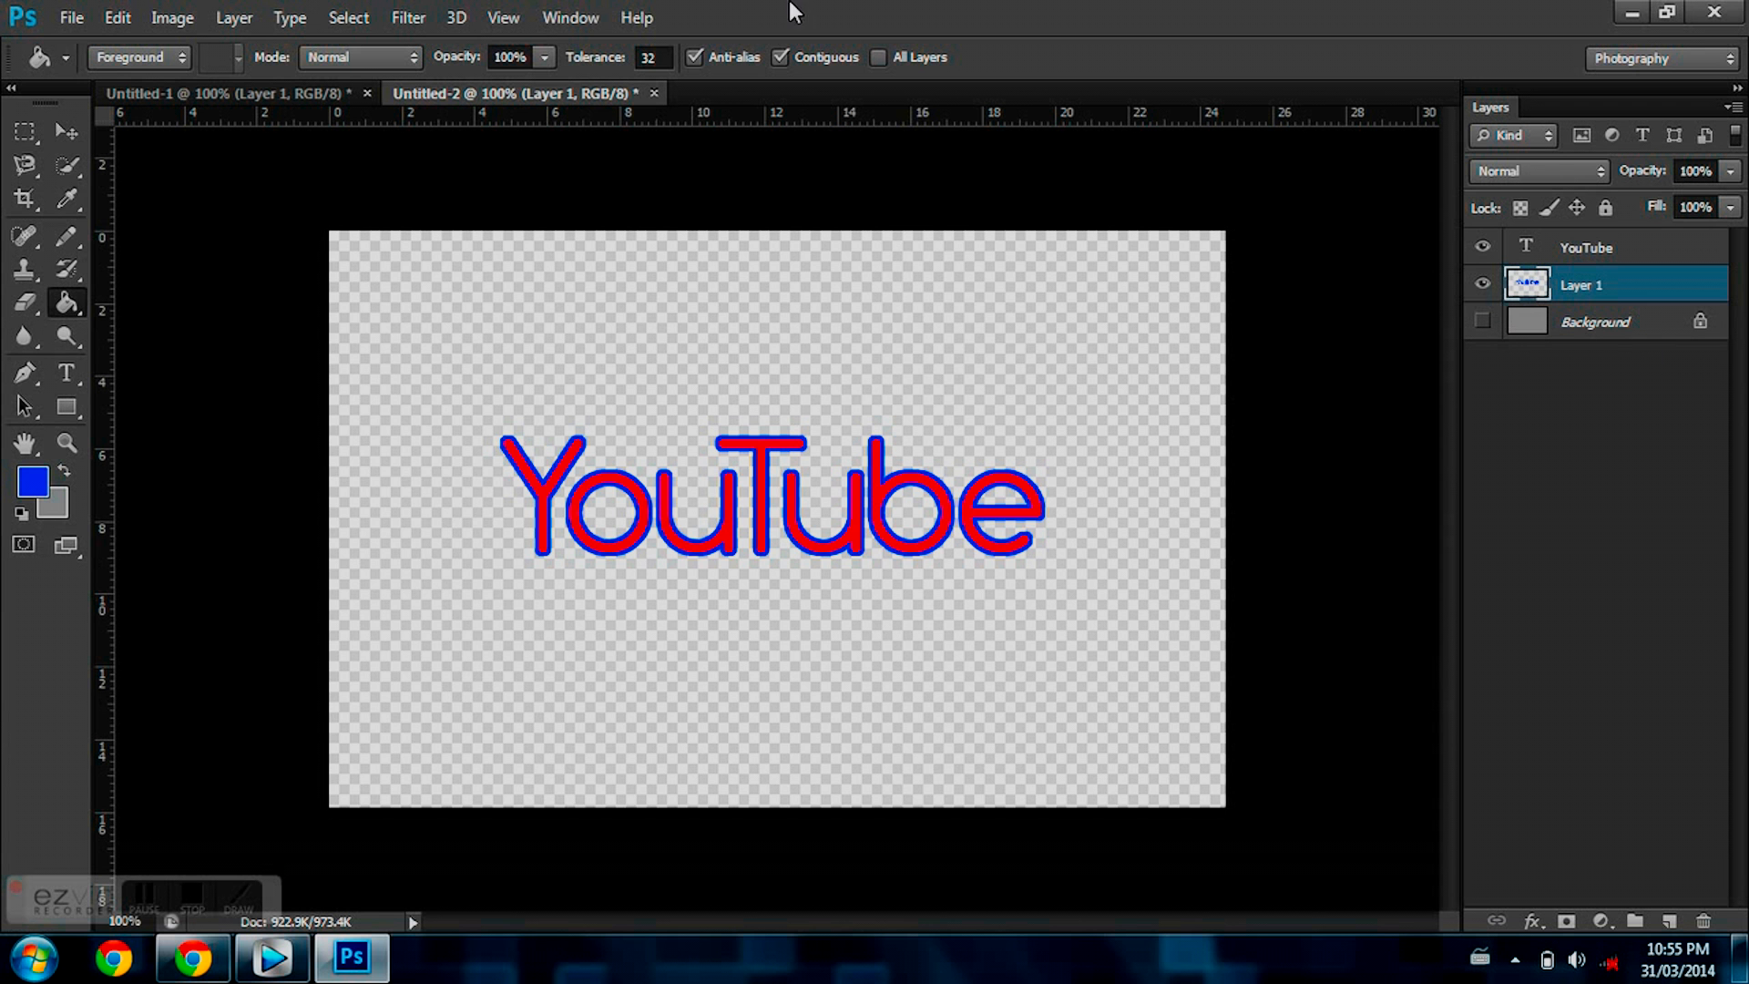
pyautogui.click(235, 17)
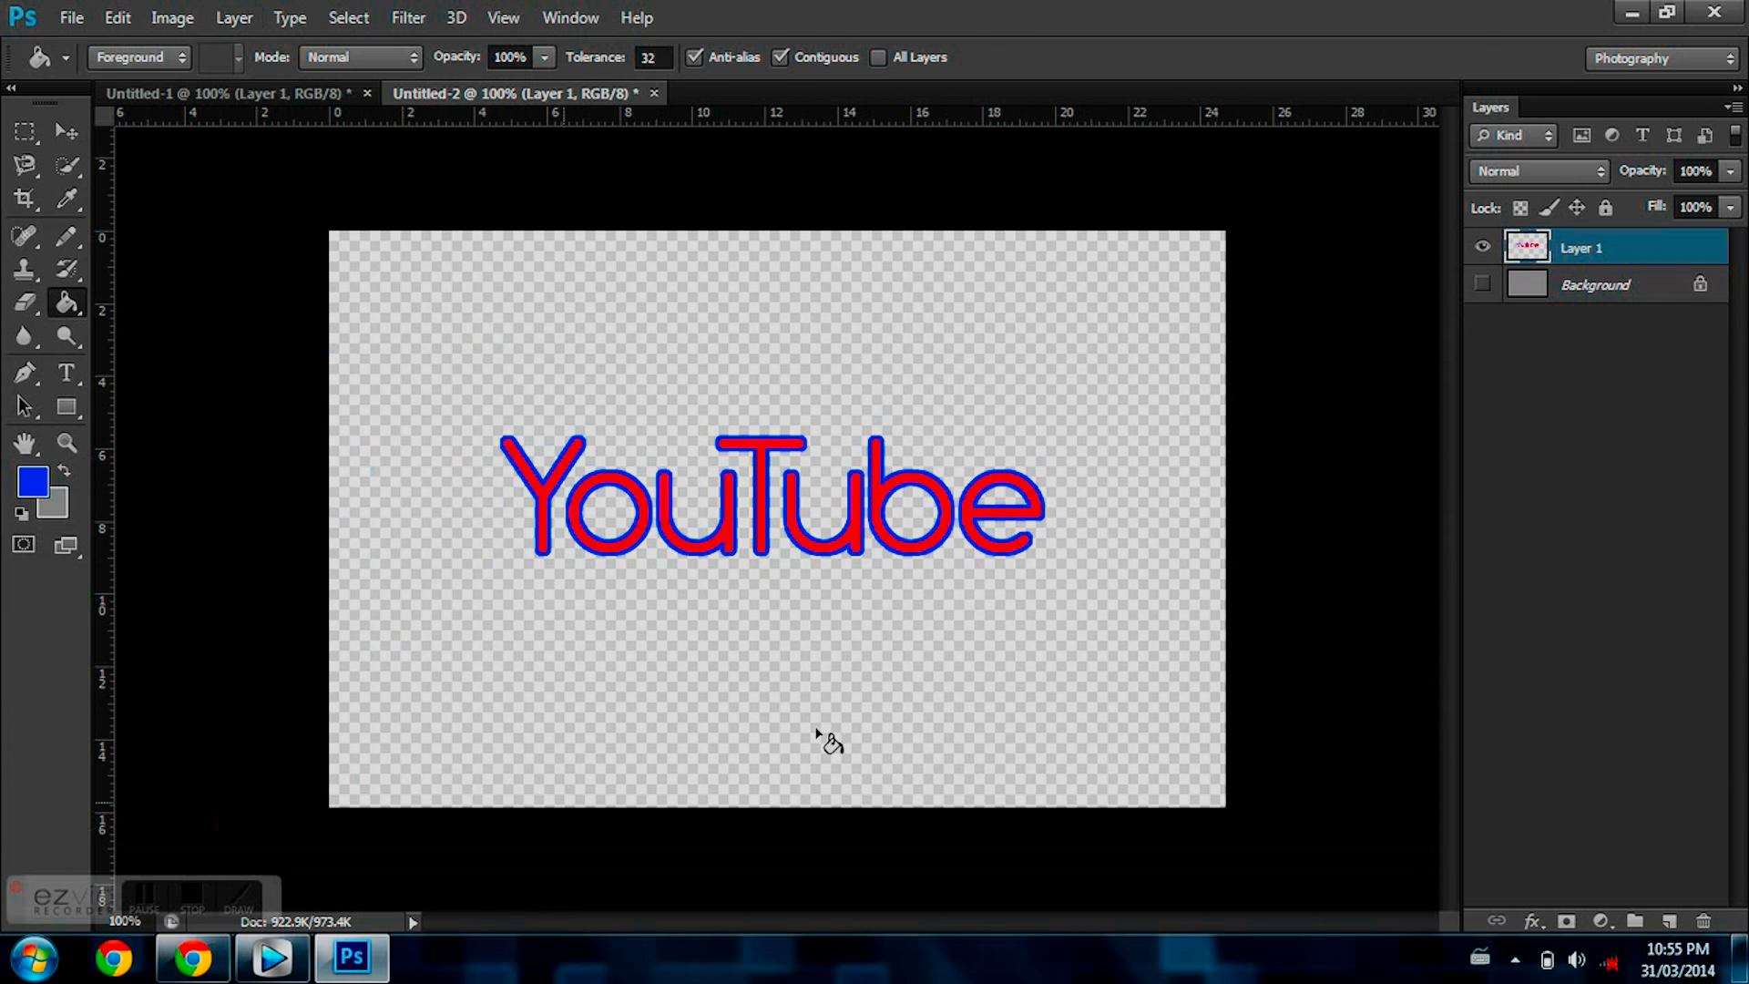
pyautogui.click(1483, 284)
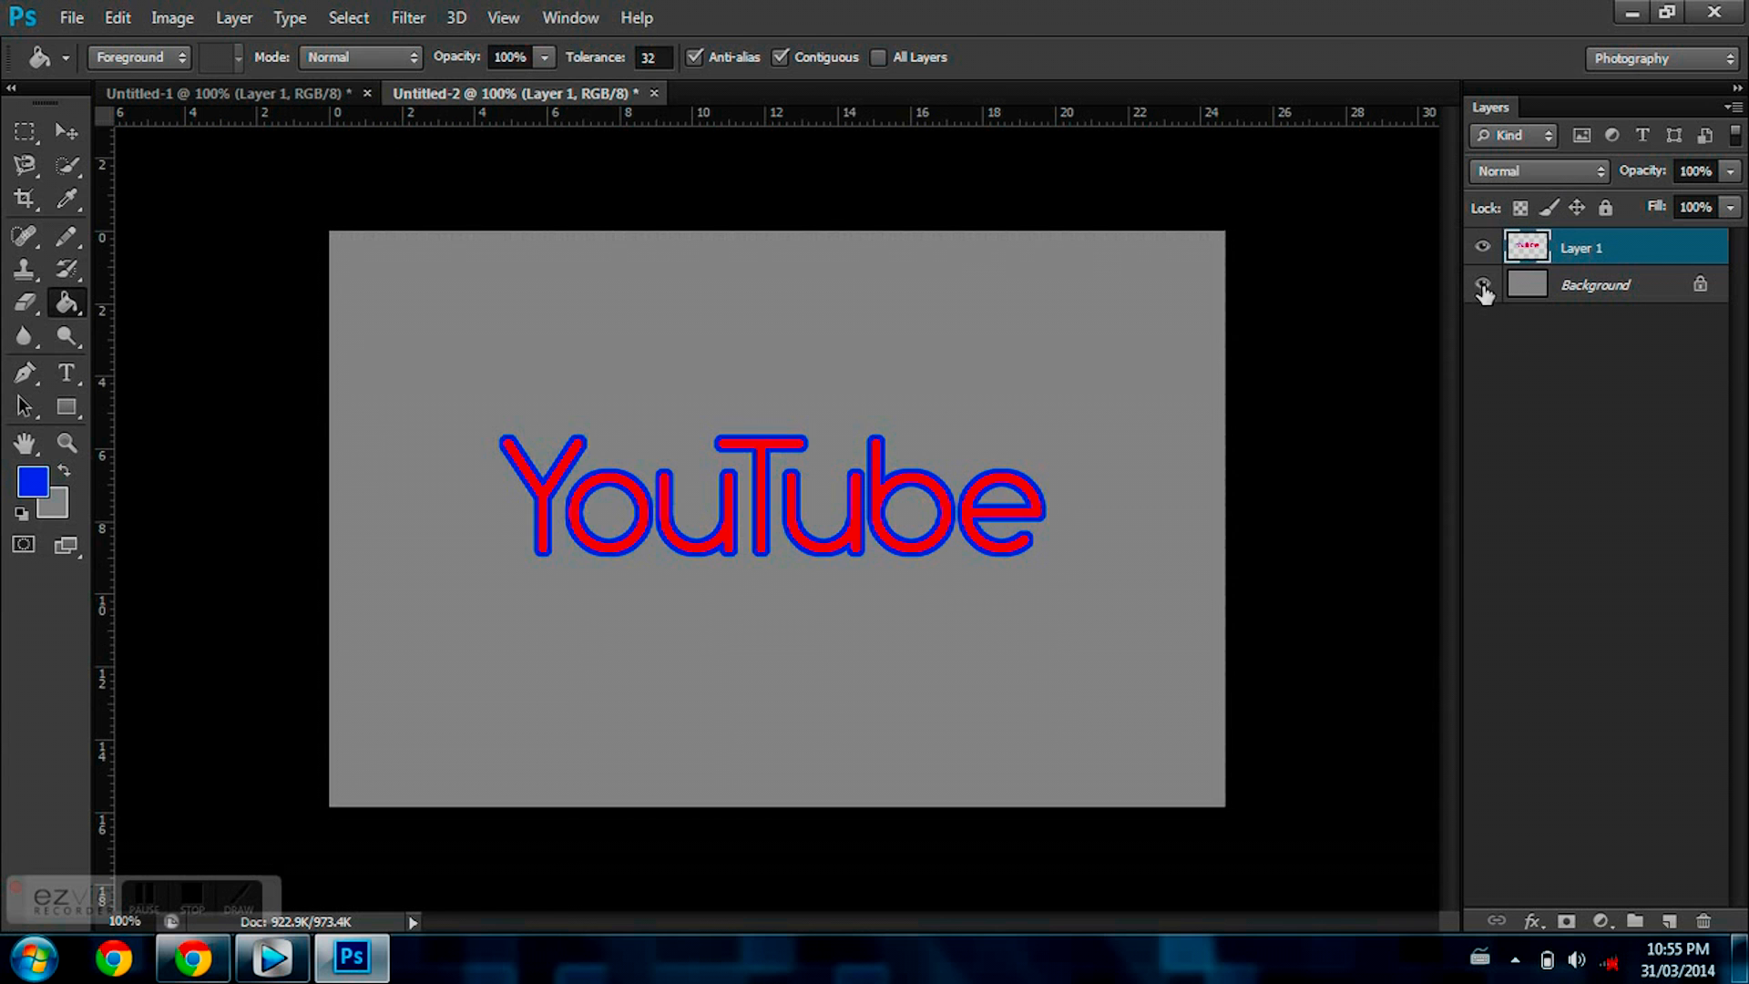
pyautogui.moveTo(1483, 246)
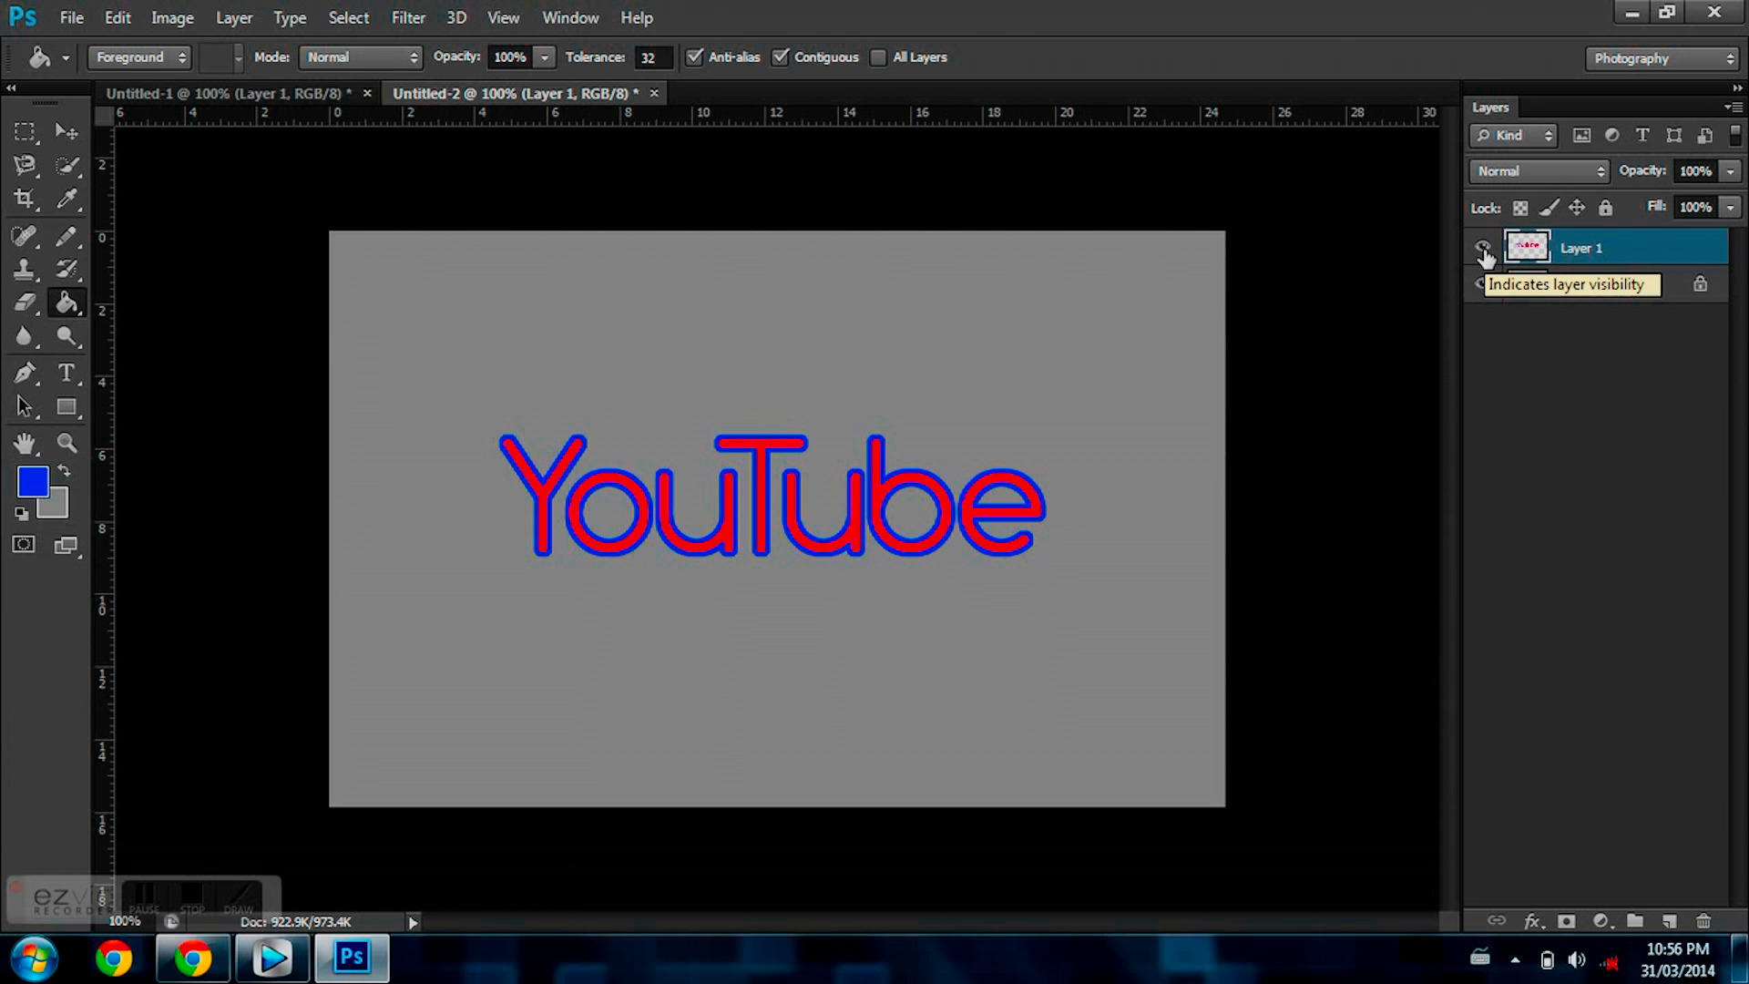
pyautogui.click(1483, 248)
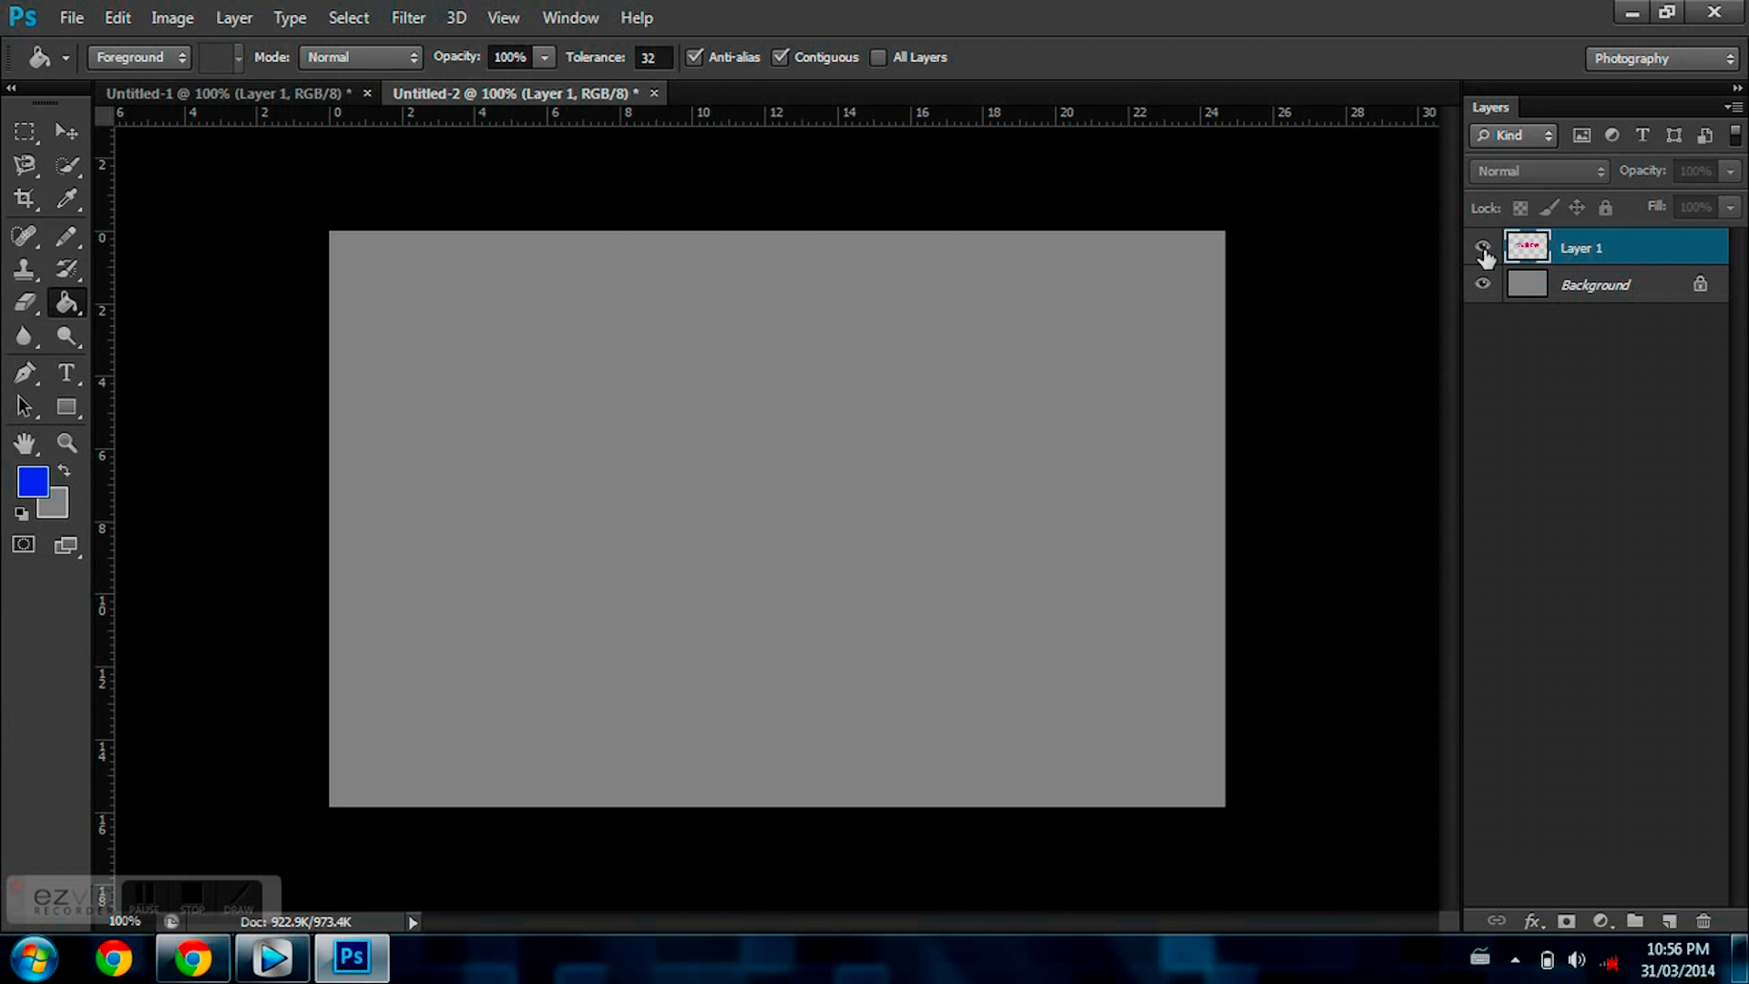
pyautogui.click(1483, 246)
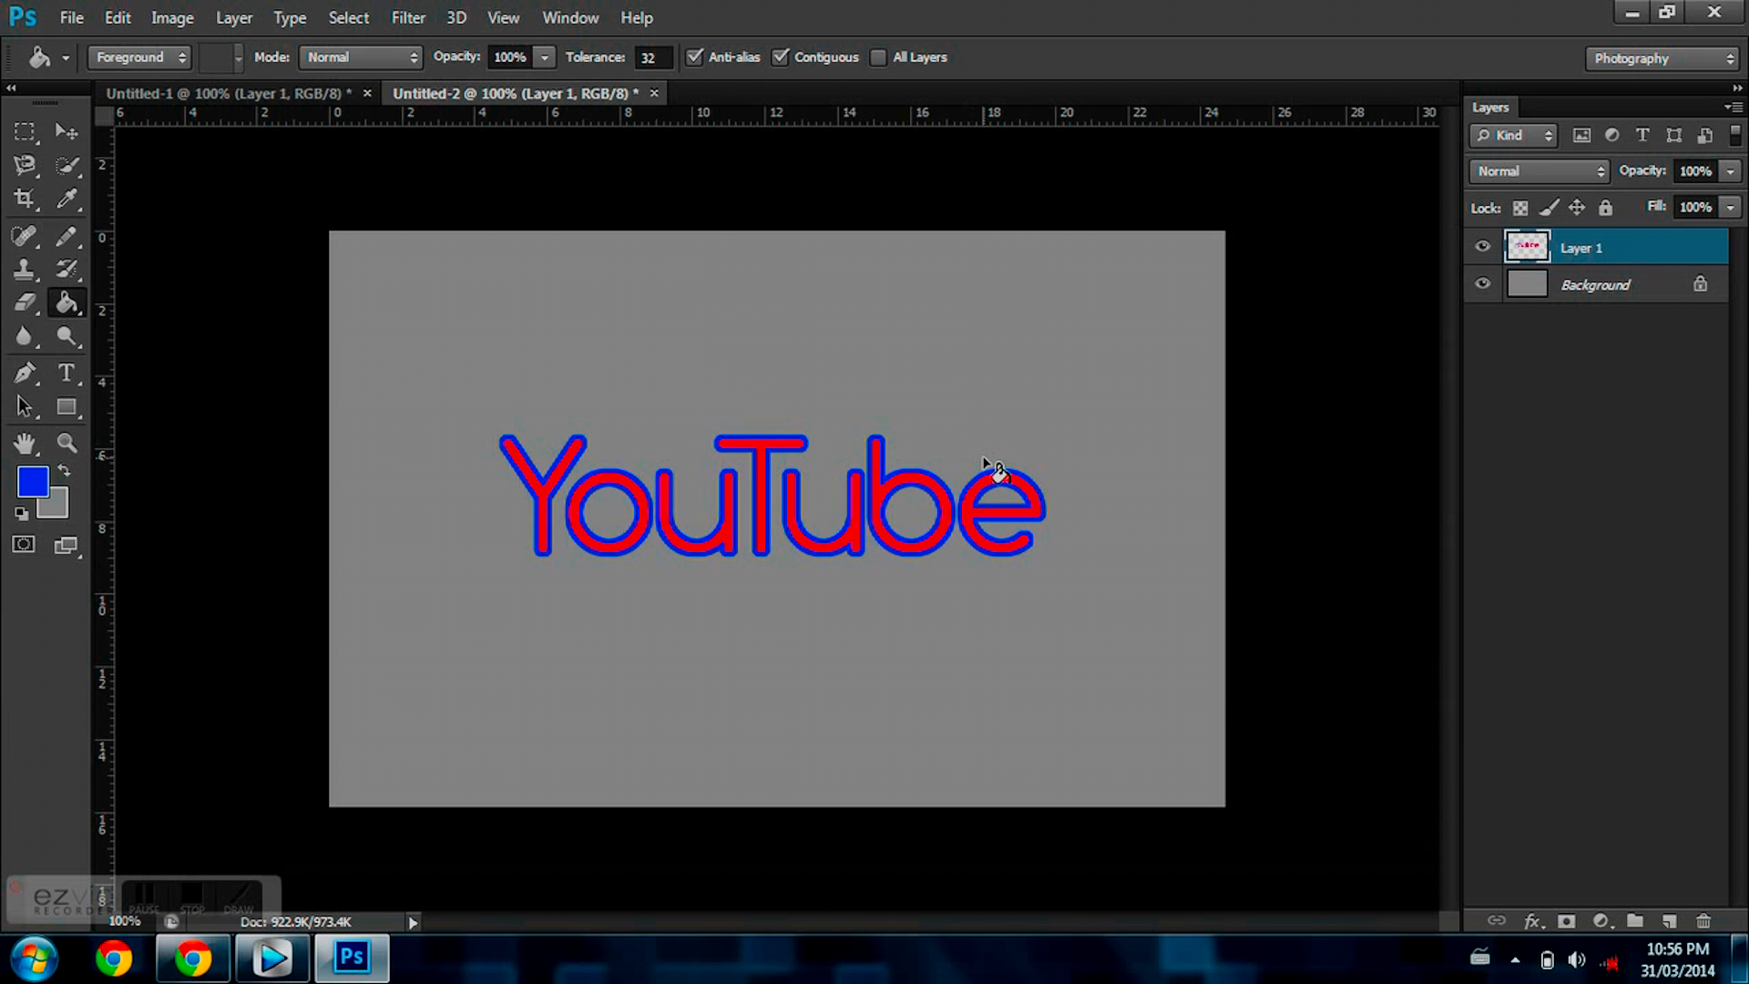
# Free Transform the merged lettering and scale it down to about 97 percent.
pyautogui.press('ctrl+t')
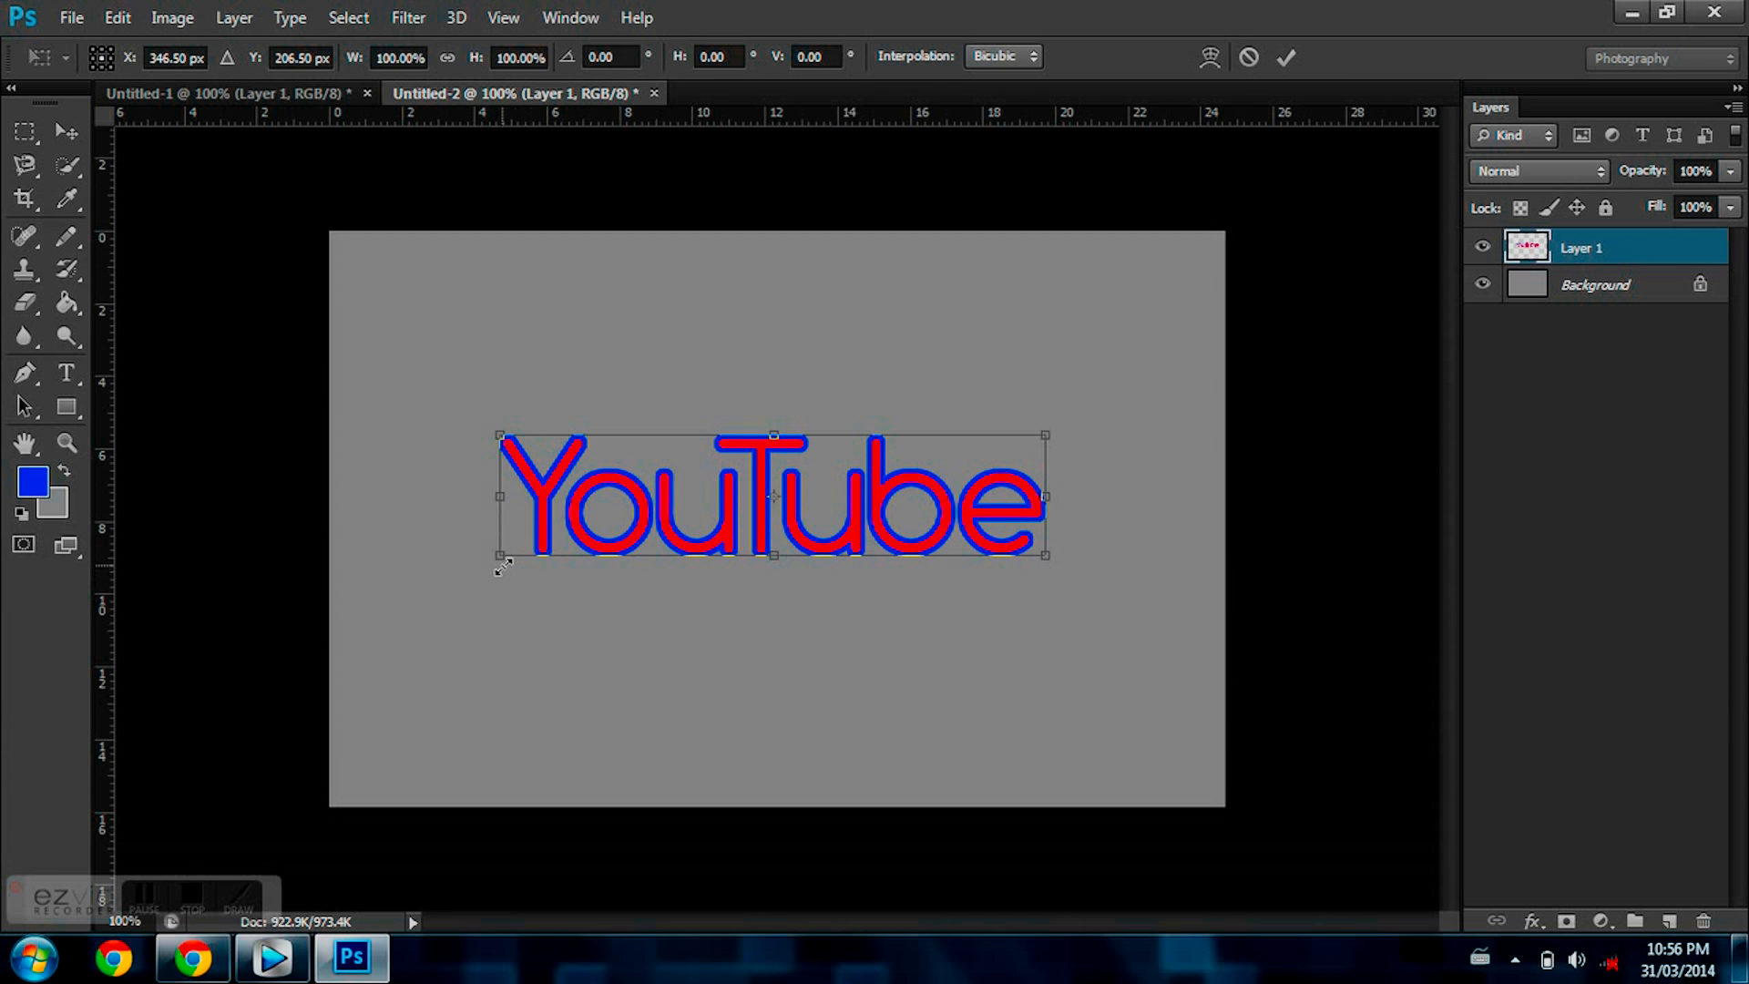
pyautogui.moveTo(499, 554); pyautogui.dragTo(523, 562)
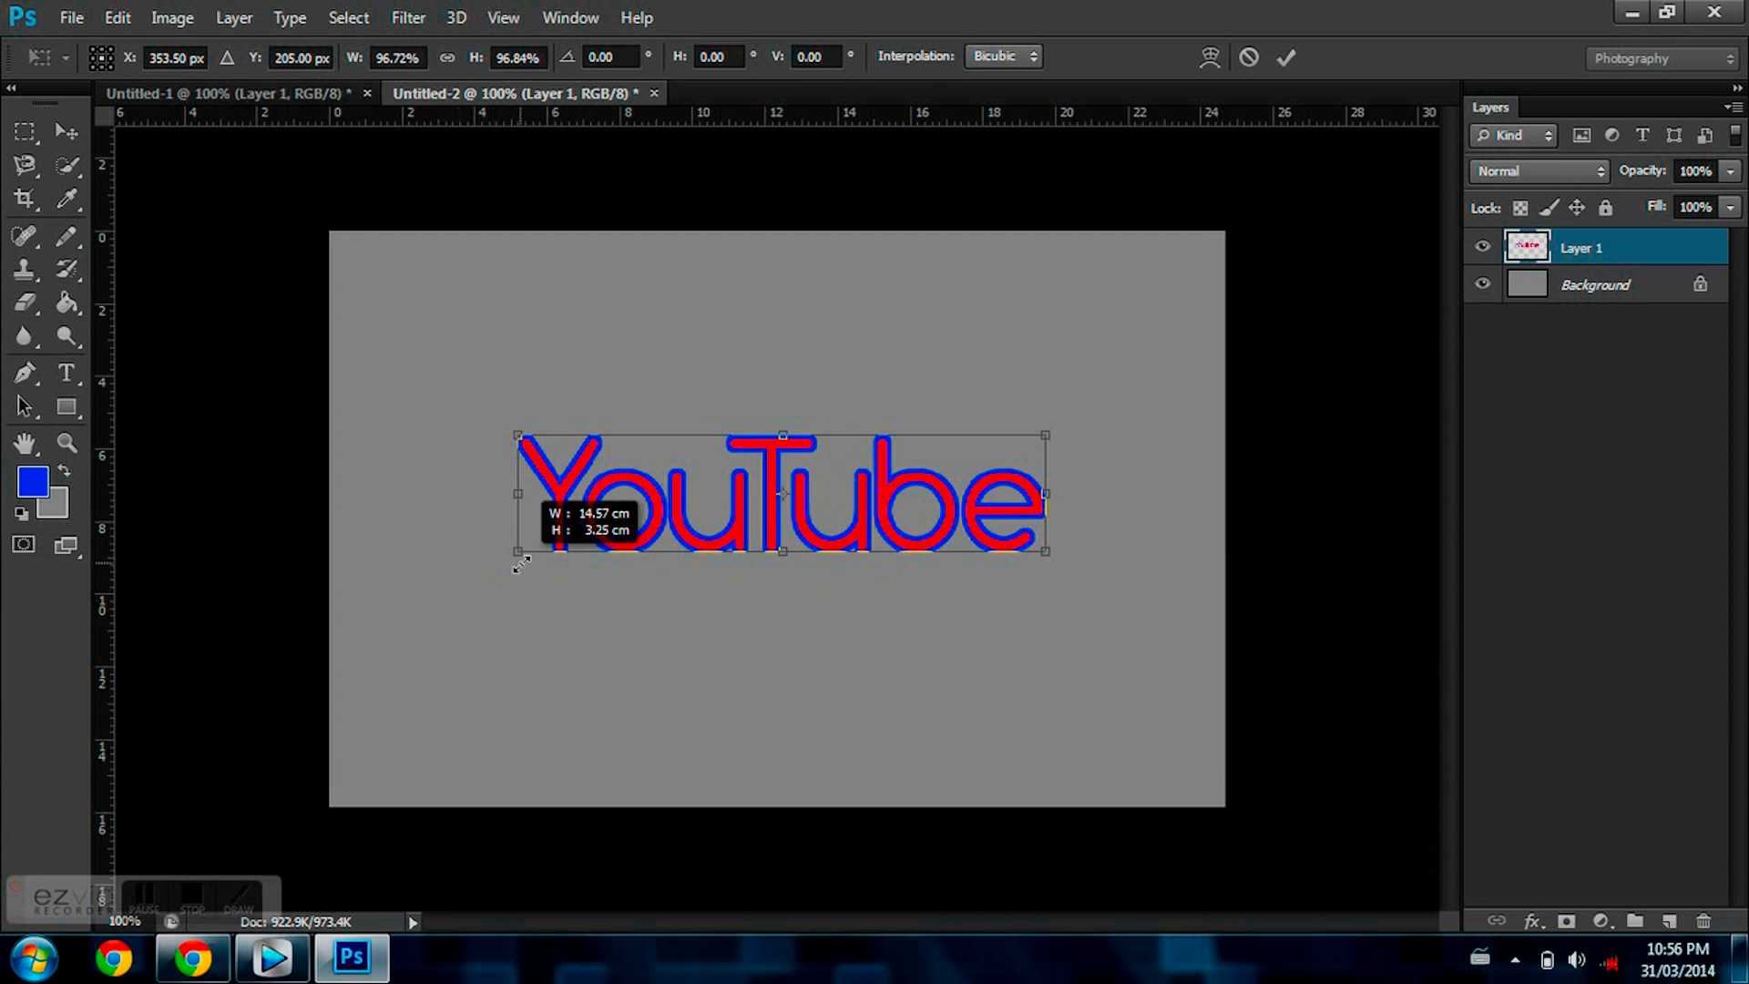